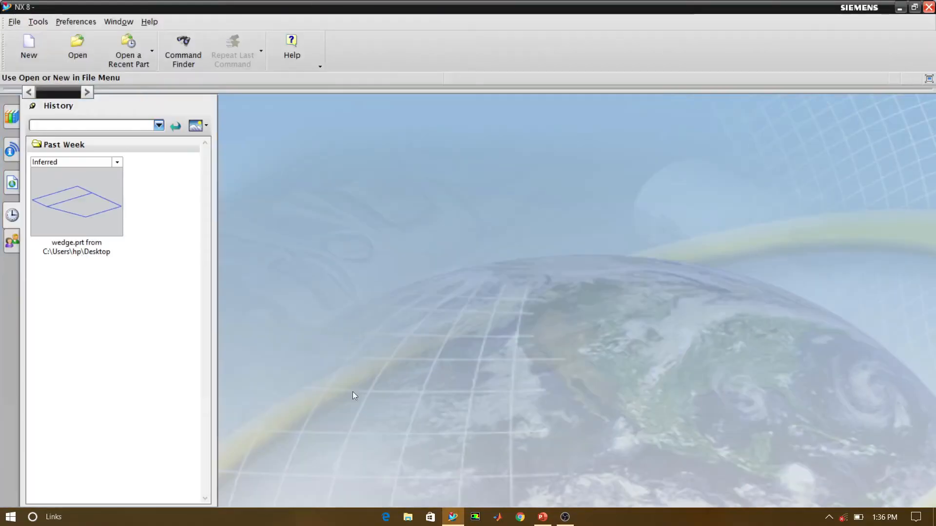
pyautogui.moveTo(166, 312)
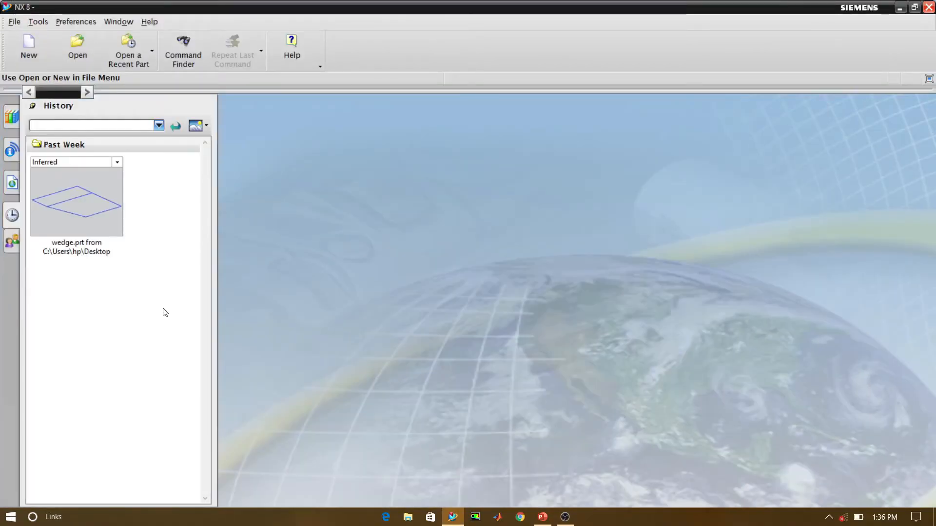
# Create a new Model part named wedge35.prt stored on the Desktop
pyautogui.click(28, 48)
pyautogui.write('wedge35.prt')
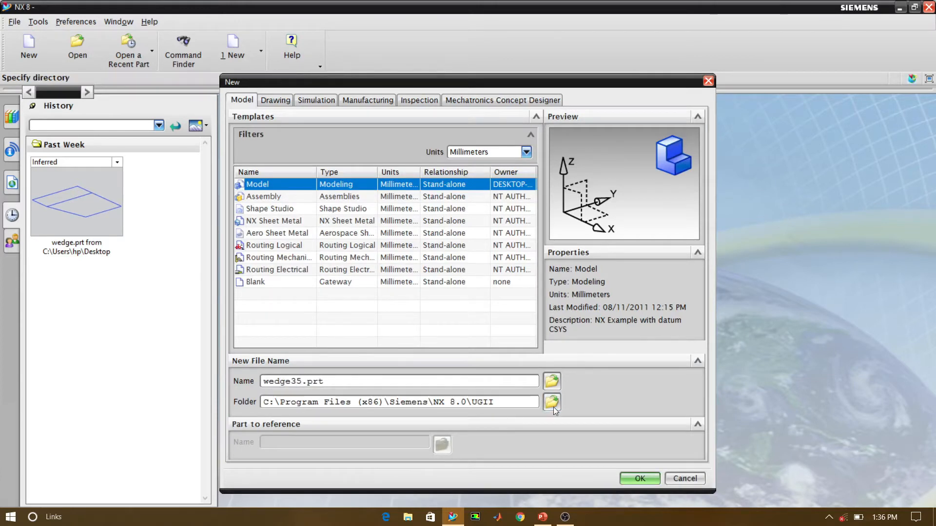
pyautogui.click(550, 402)
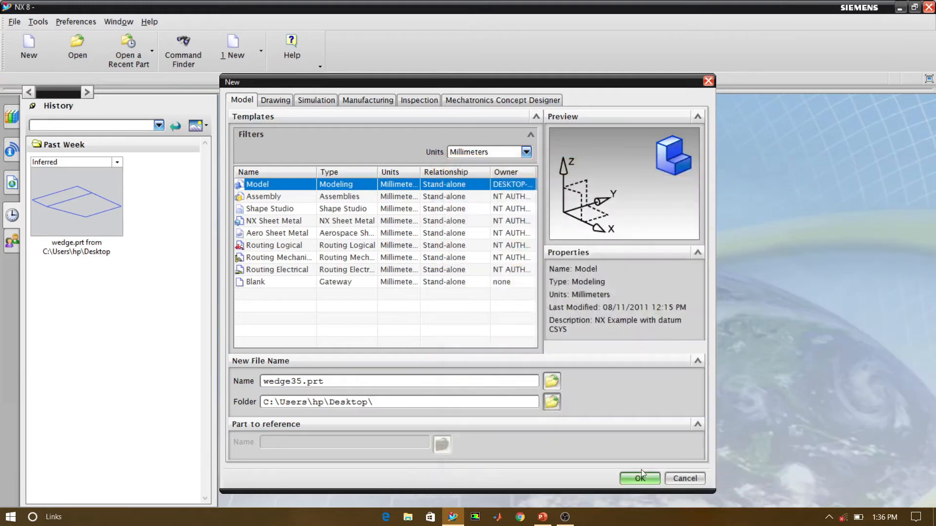
pyautogui.click(639, 478)
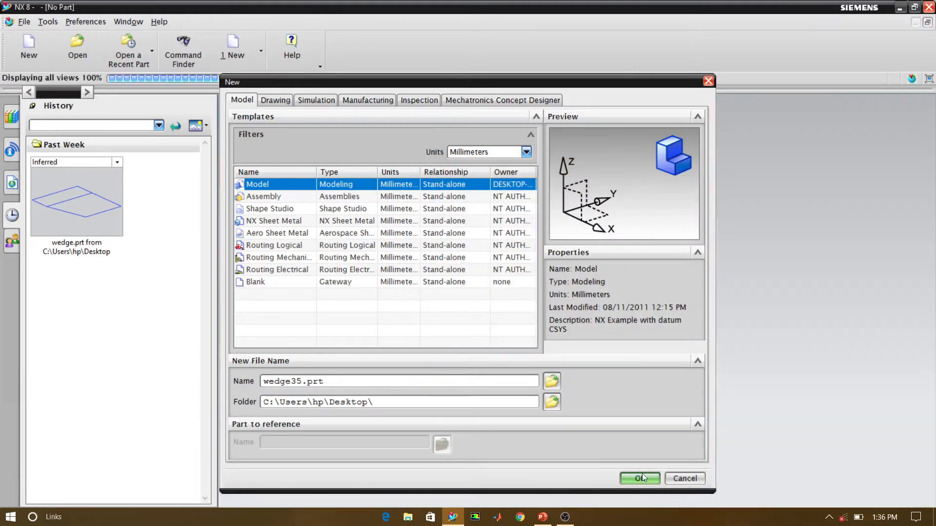
pyautogui.click(638, 477)
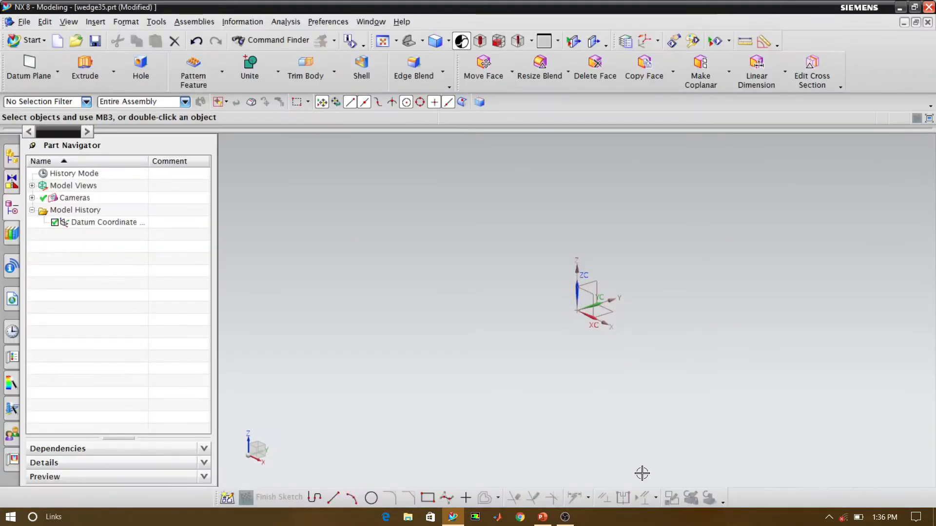
# Start a new sketch on the inferred datum XY plane
pyautogui.click(327, 22)
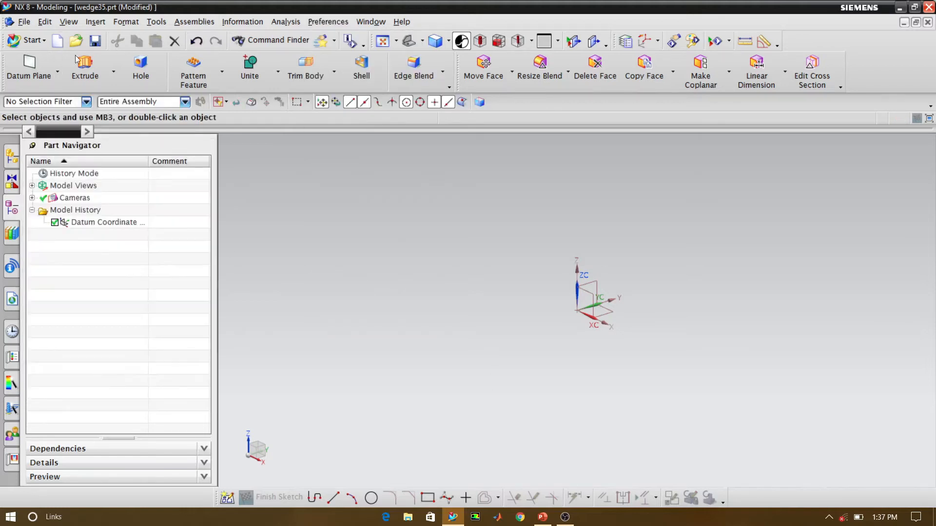
pyautogui.moveTo(76, 41)
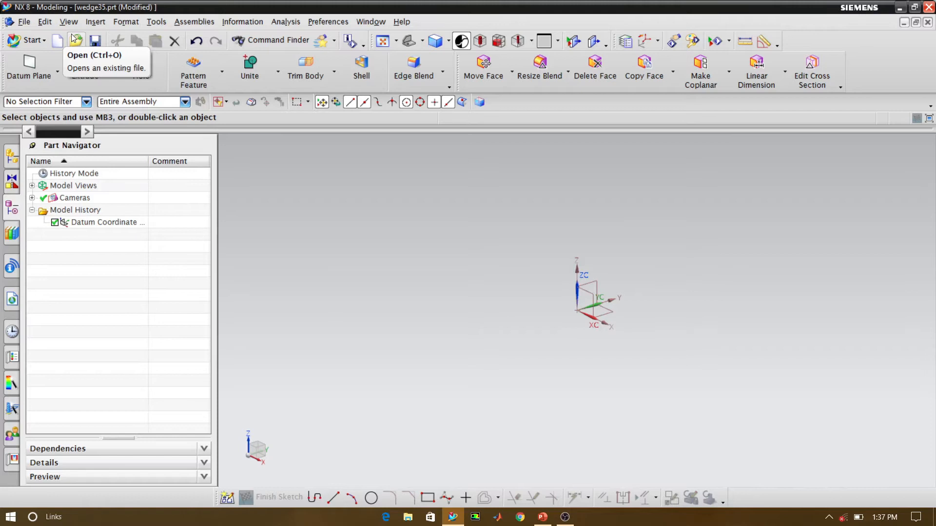
pyautogui.click(94, 21)
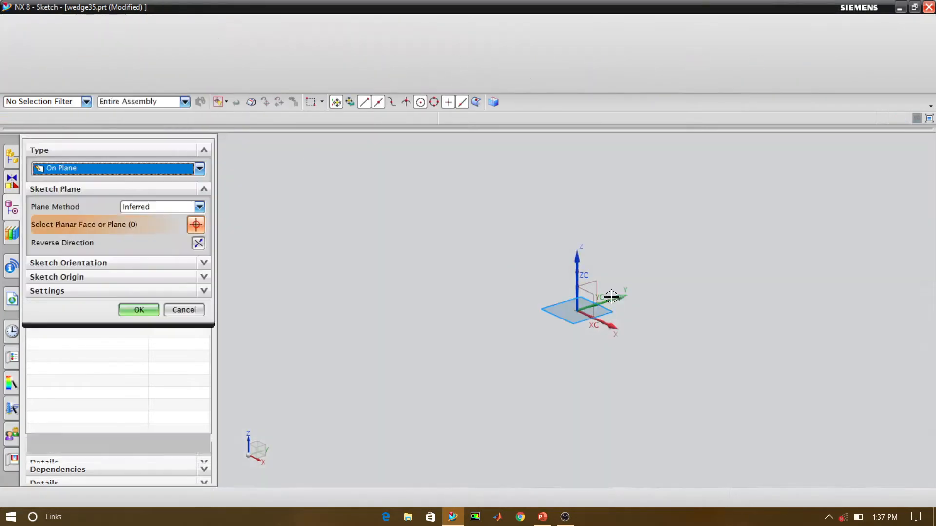
pyautogui.click(139, 310)
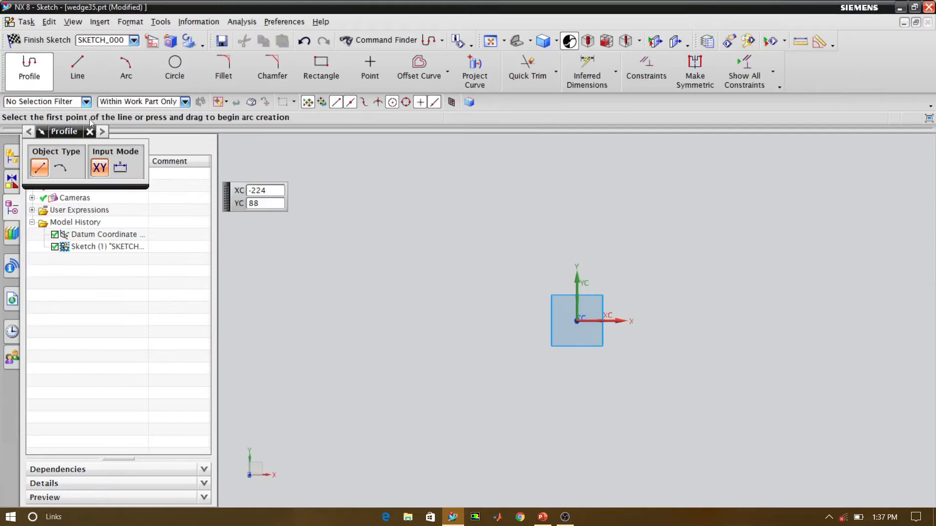
# Draw a horizontal line along X and a vertical line of length 1 from the datum origin
pyautogui.click(77, 67)
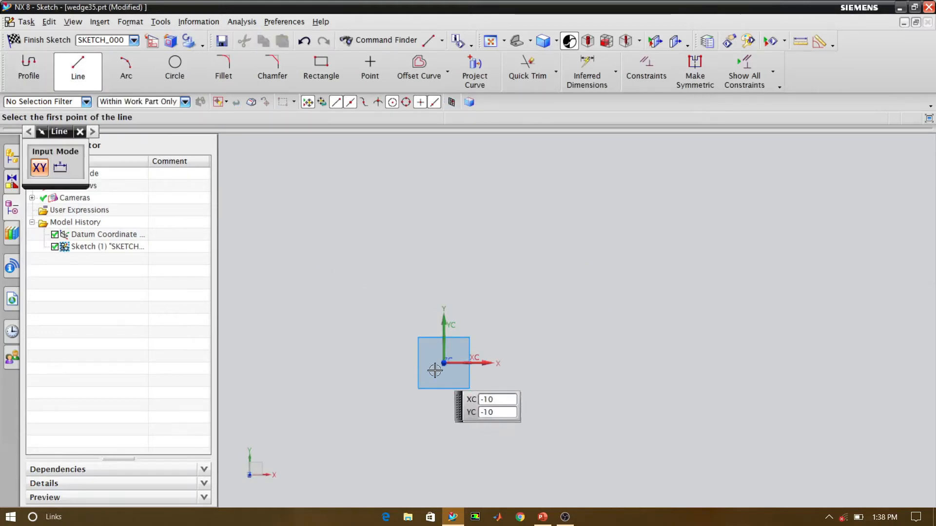
pyautogui.moveTo(444, 362)
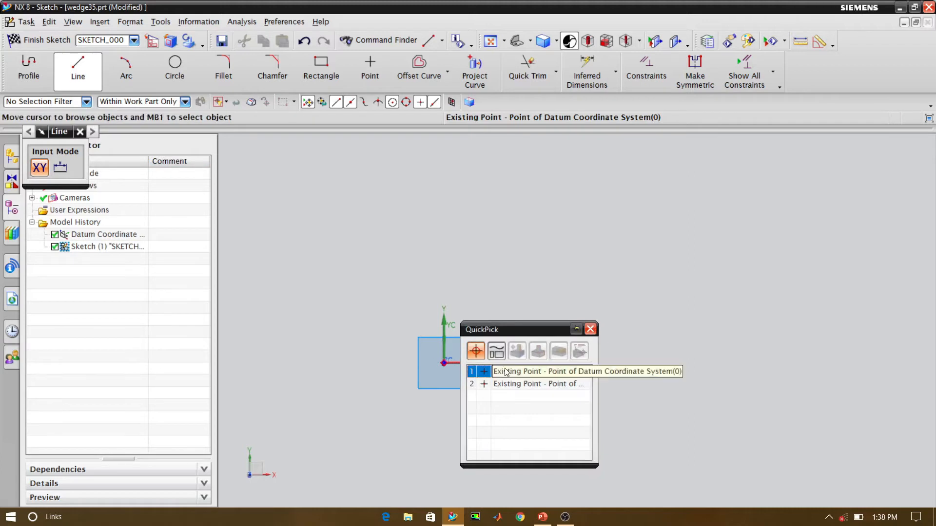
pyautogui.click(587, 372)
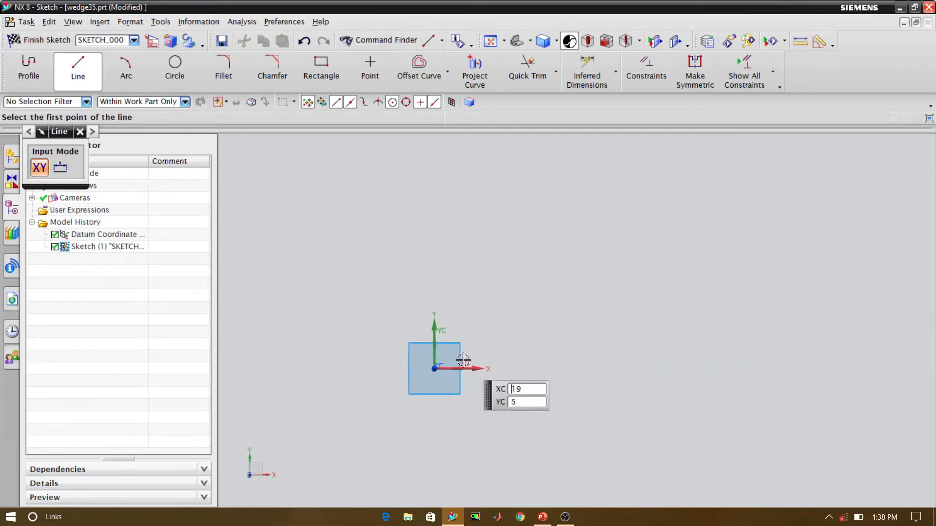
pyautogui.moveTo(520, 316)
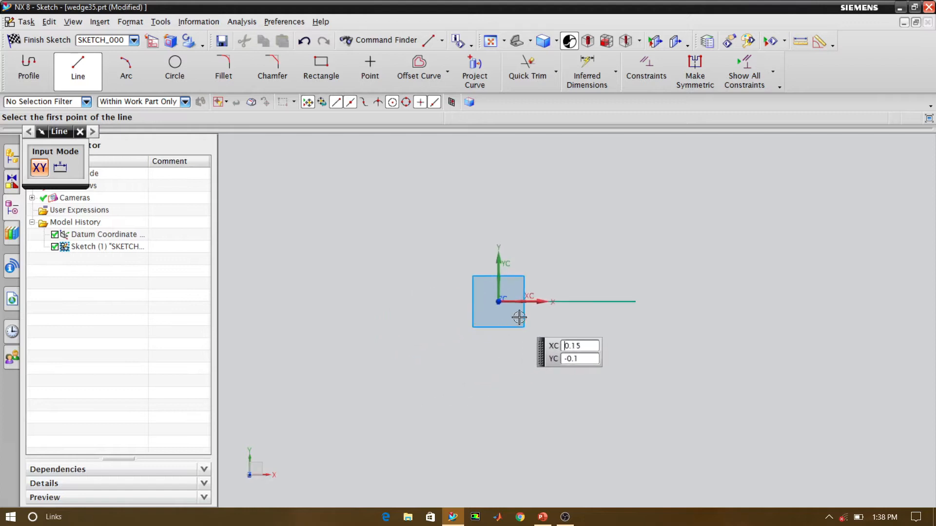
pyautogui.moveTo(660, 292)
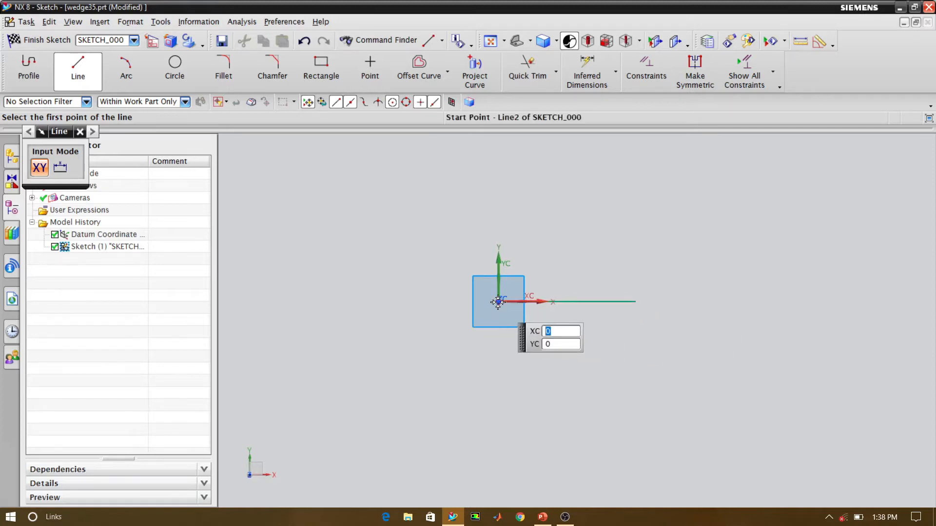
pyautogui.click(498, 302)
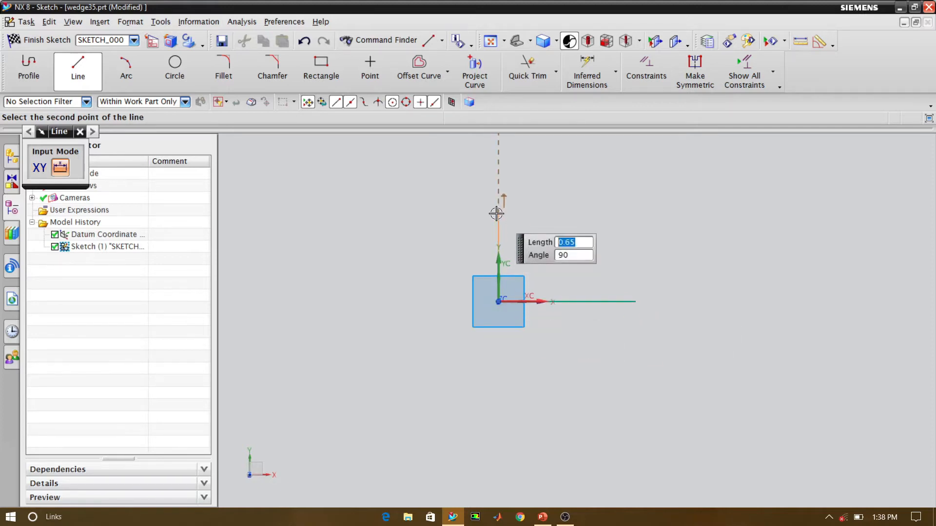
pyautogui.write('1')
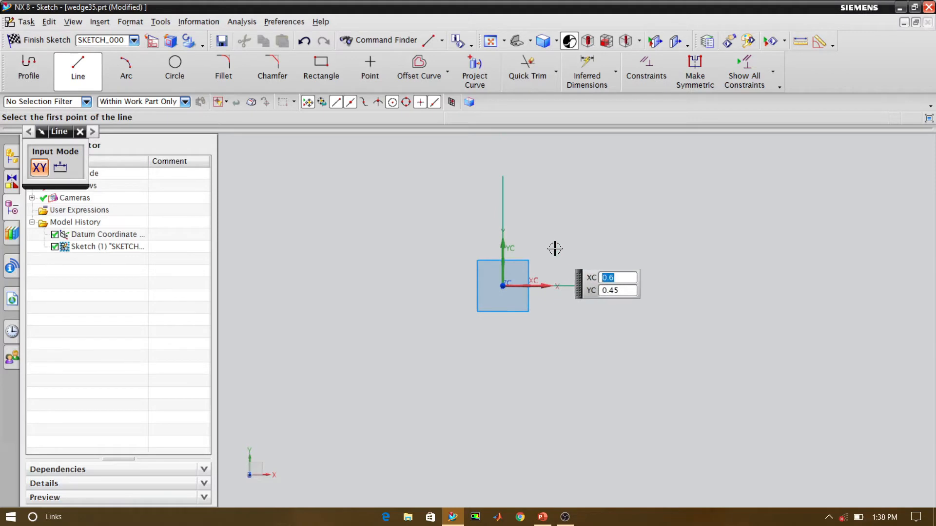
pyautogui.moveTo(504, 178)
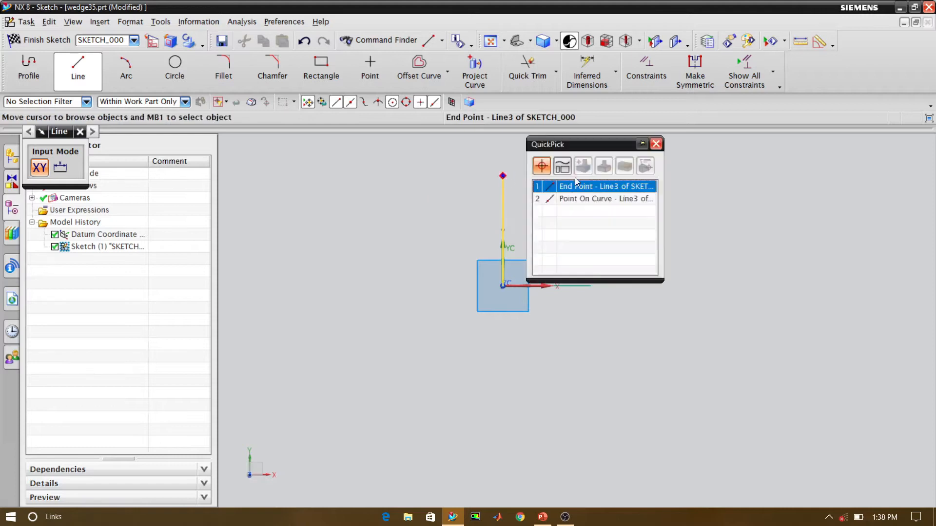
# Draw the top line, 0.55 slanted wedge edge and vertical dividing line, then finish the sketch
pyautogui.click(605, 186)
pyautogui.write('0.5')
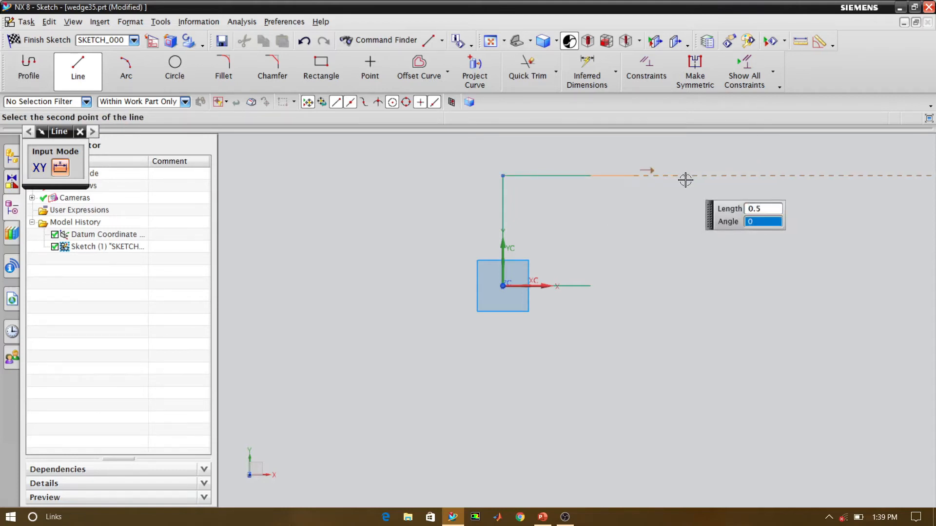
pyautogui.click(590, 175)
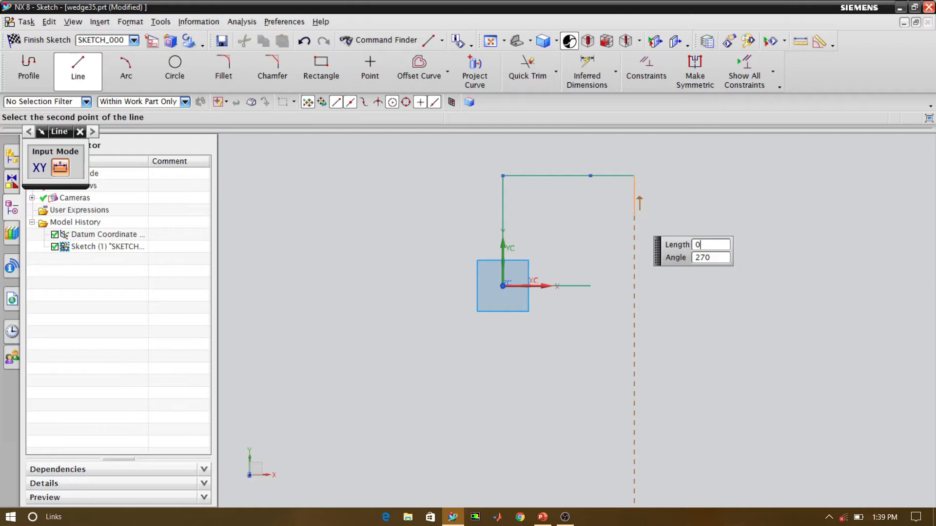
pyautogui.write('0.55')
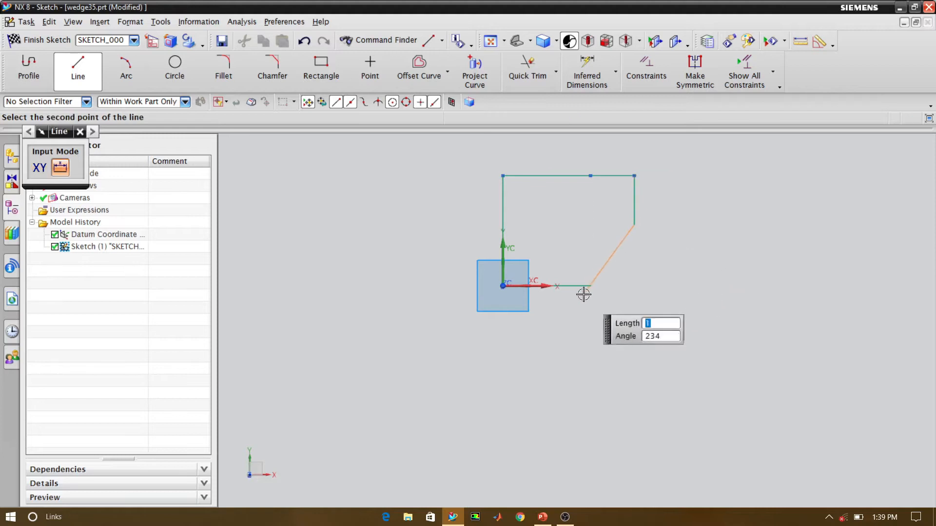
pyautogui.click(583, 293)
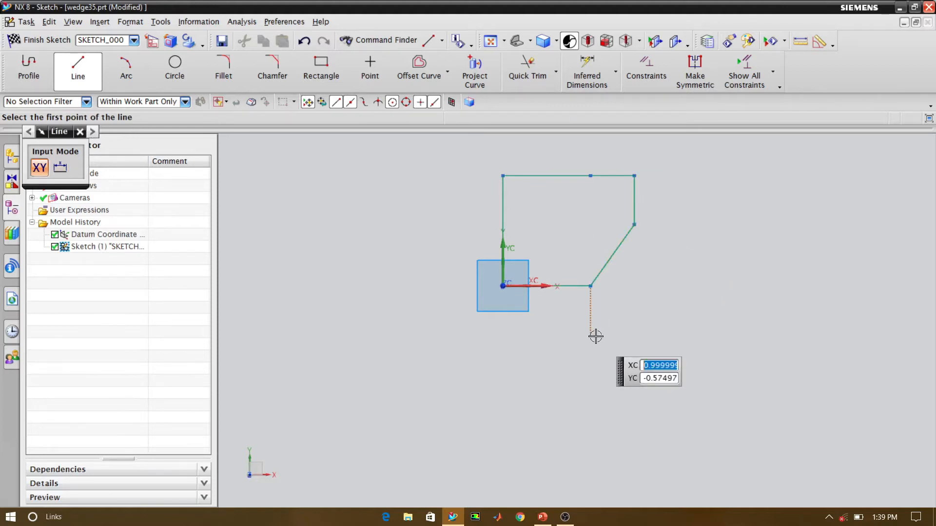
pyautogui.moveTo(597, 297)
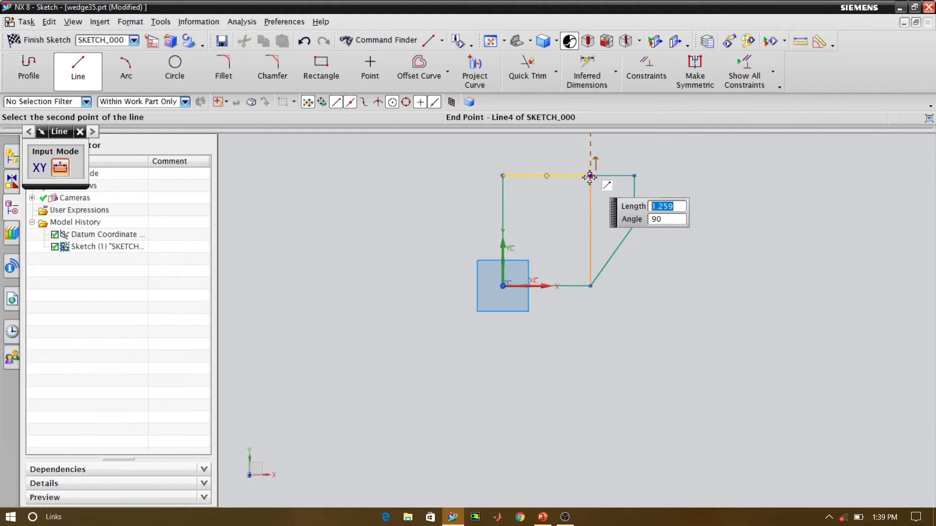
pyautogui.moveTo(590, 177)
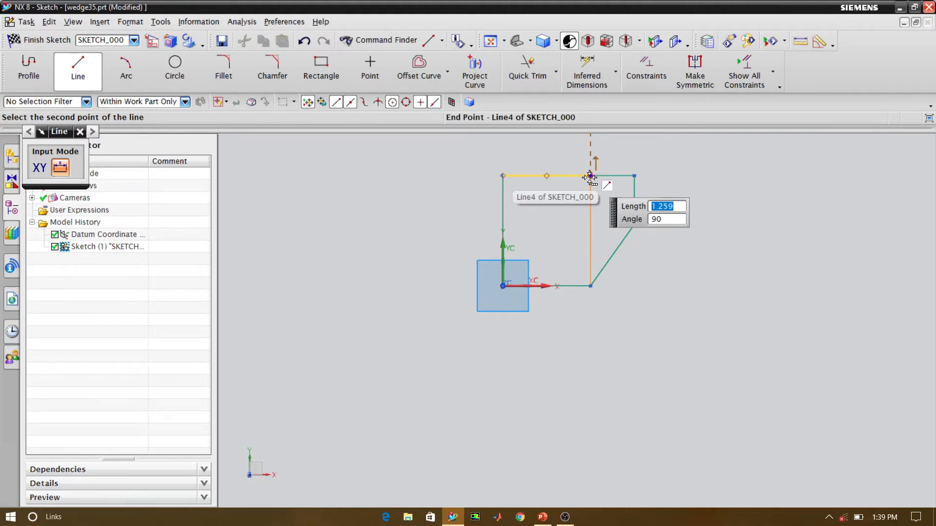
pyautogui.click(591, 177)
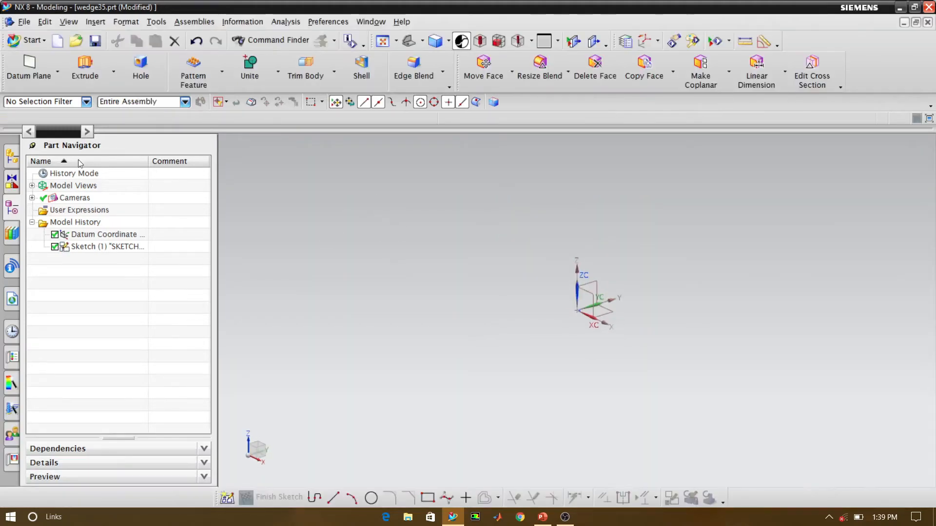
# Export the wedge geometry as an IGES file to the CFD Lab folder
pyautogui.click(24, 21)
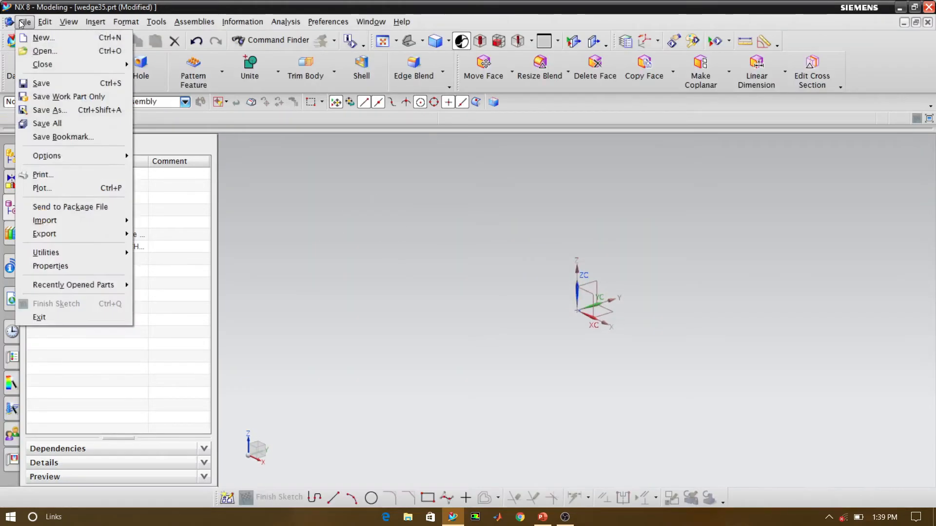
pyautogui.click(44, 233)
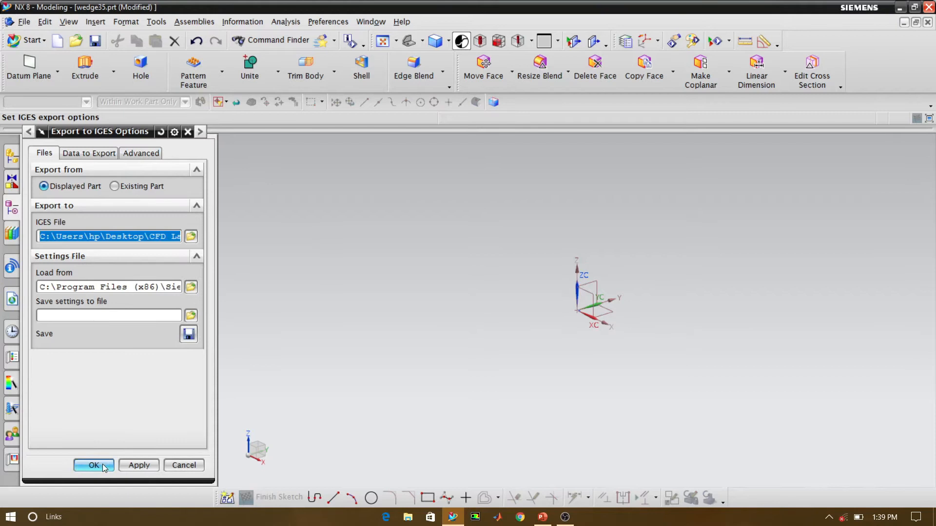
pyautogui.click(94, 466)
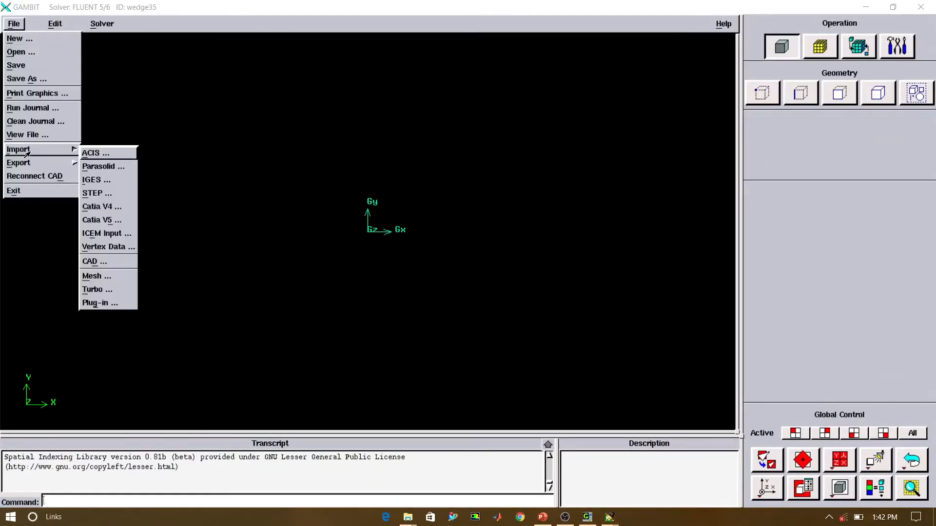
# Import the wedge35.igs geometry file into GAMBIT
pyautogui.click(92, 179)
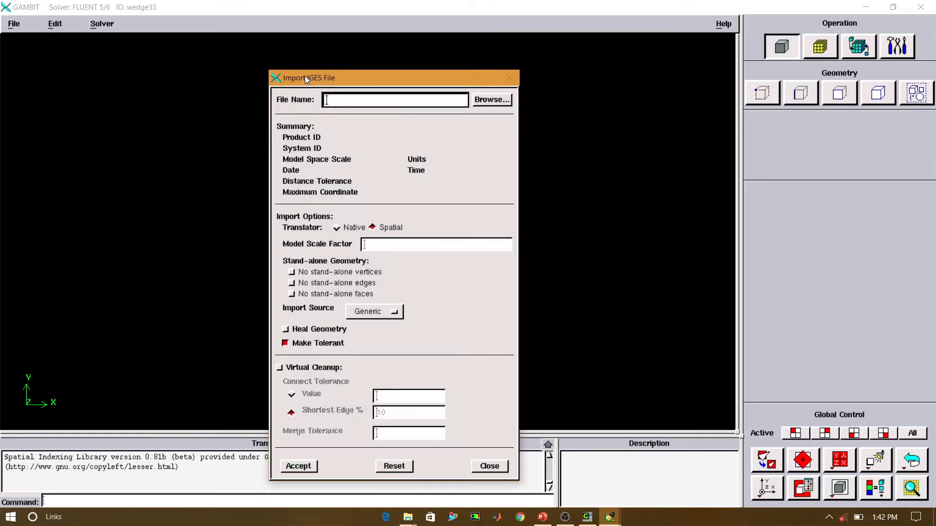
pyautogui.click(491, 100)
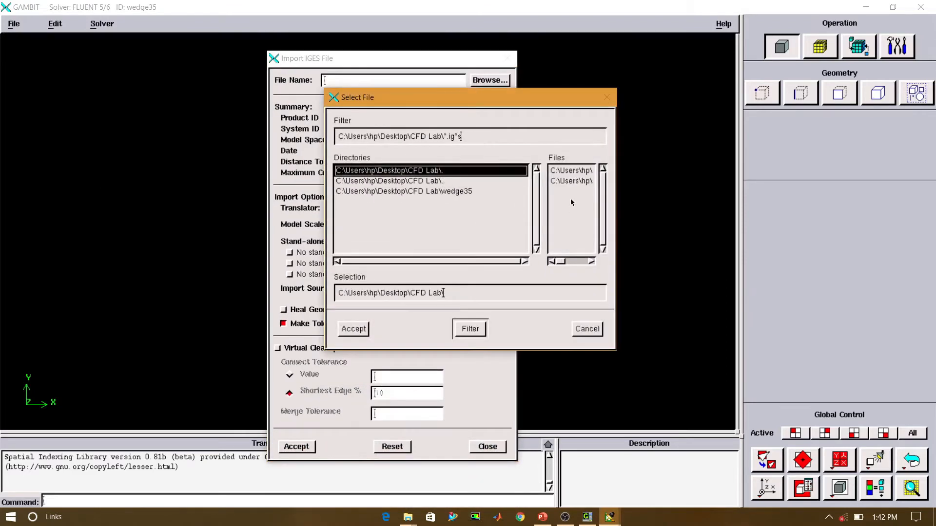
pyautogui.click(570, 182)
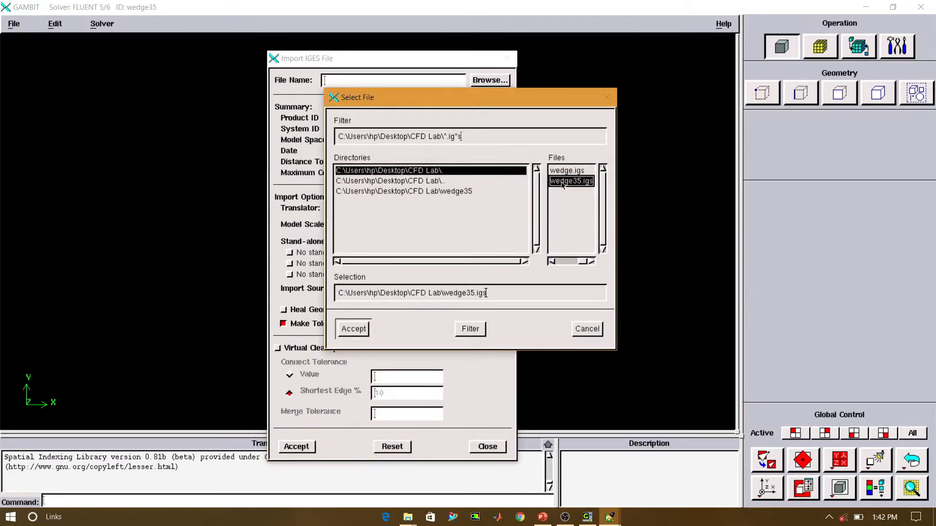
pyautogui.click(353, 329)
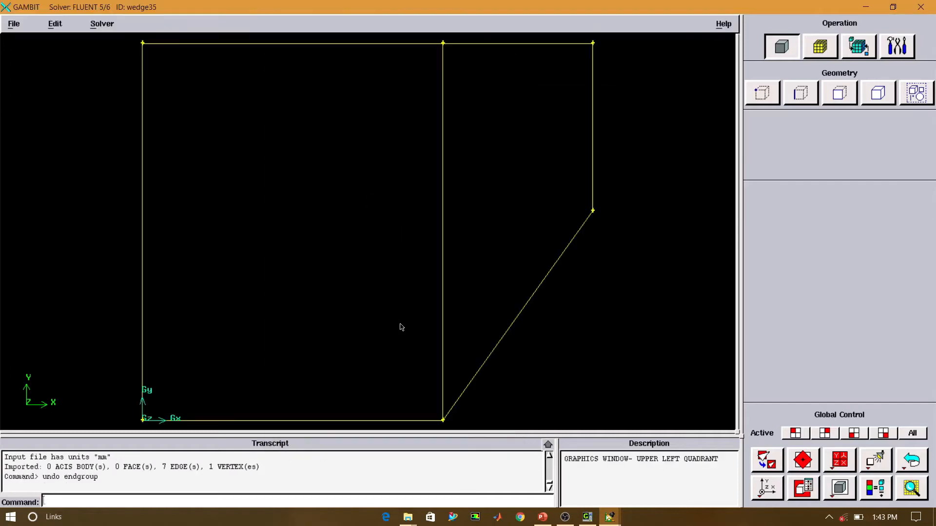
# Create face.1 from the four wireframe edges of the left rectangle
pyautogui.click(839, 92)
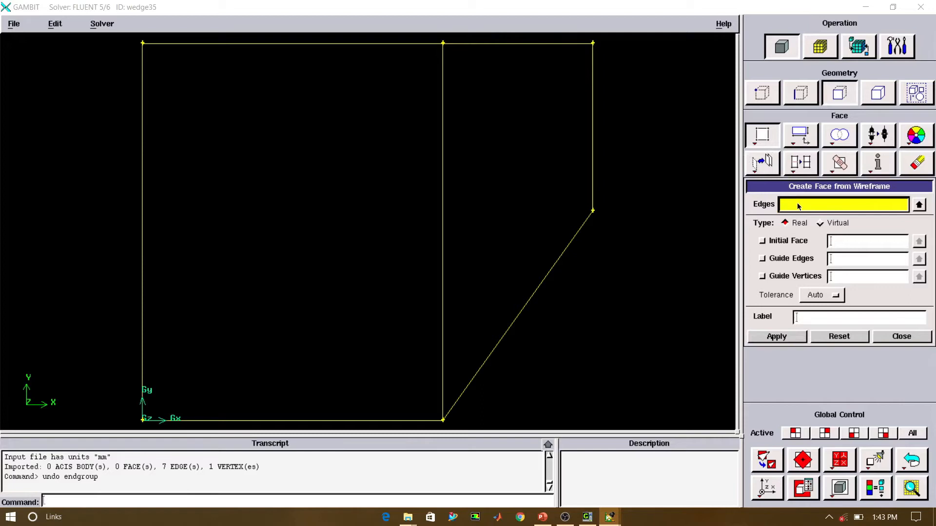
pyautogui.click(293, 420)
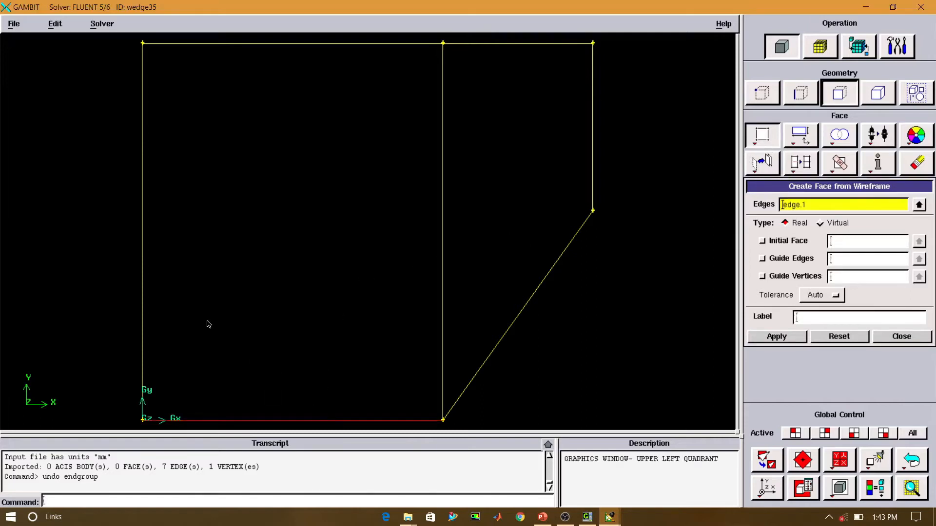
pyautogui.moveTo(141, 141)
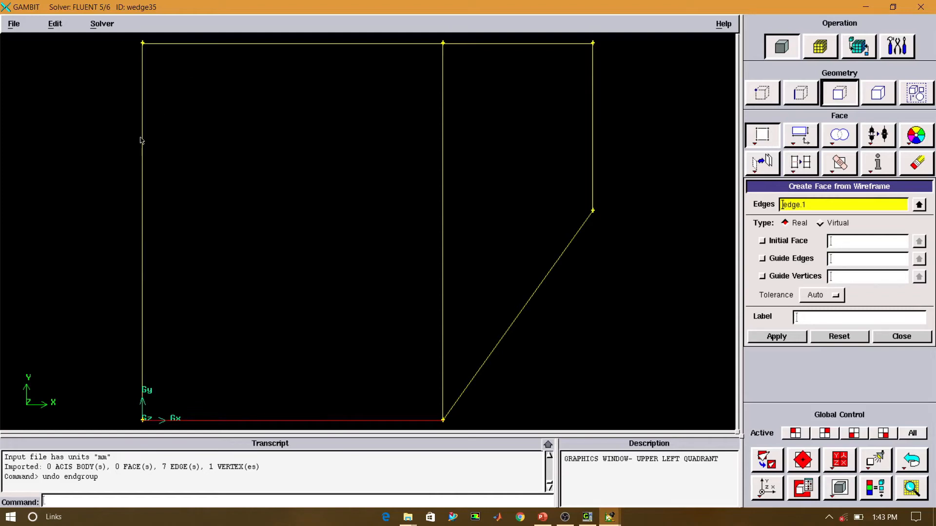
pyautogui.click(293, 41)
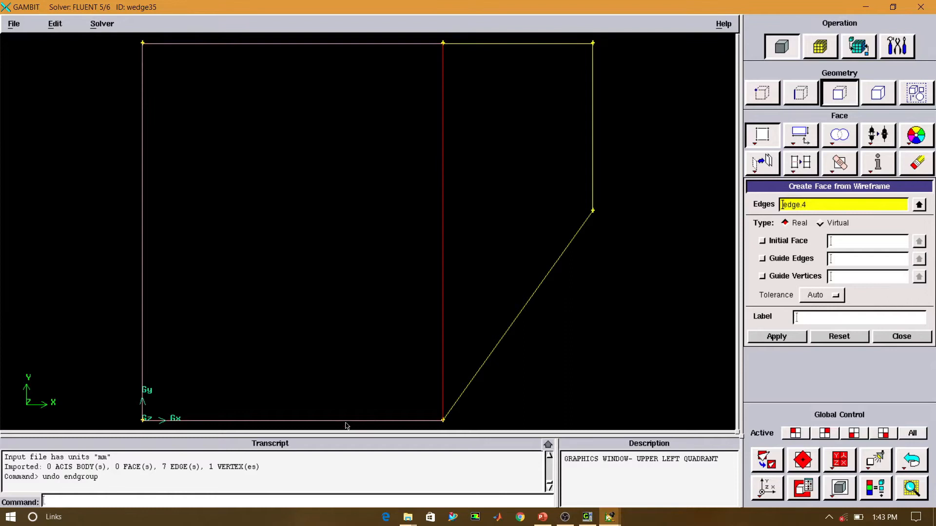
pyautogui.click(777, 336)
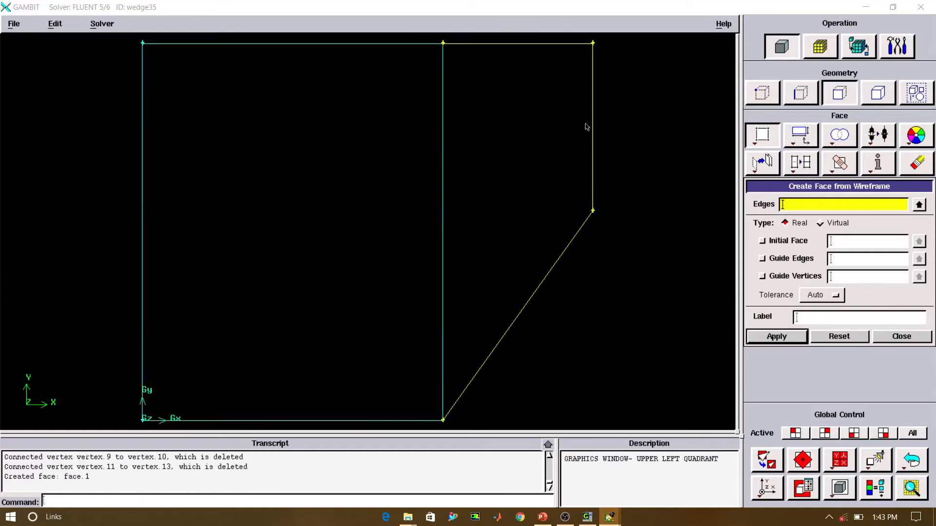
# Create face.2 from the edges bounding the wedge region on the right
pyautogui.click(531, 299)
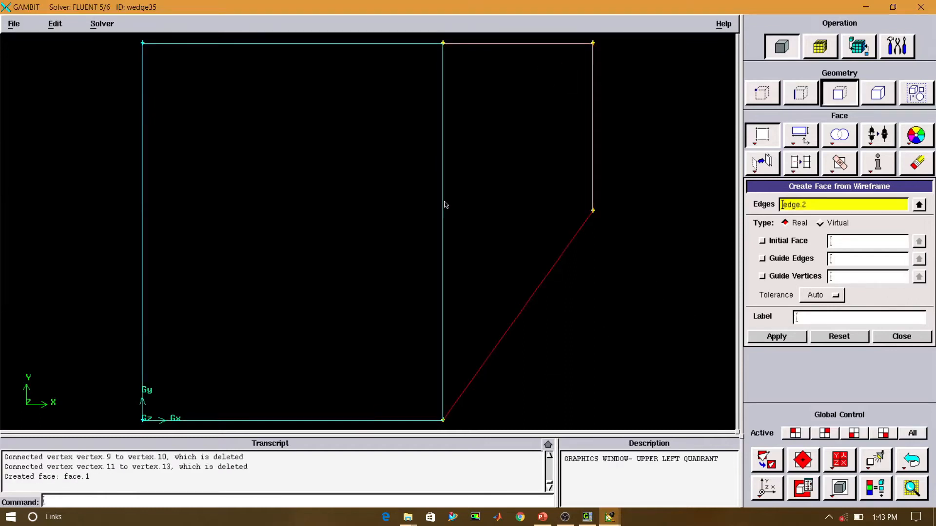
pyautogui.click(776, 337)
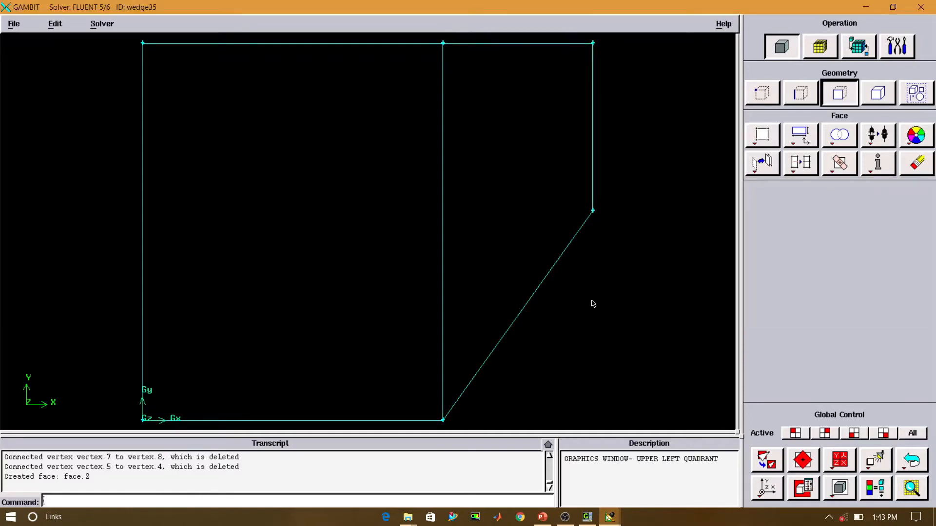
pyautogui.click(820, 46)
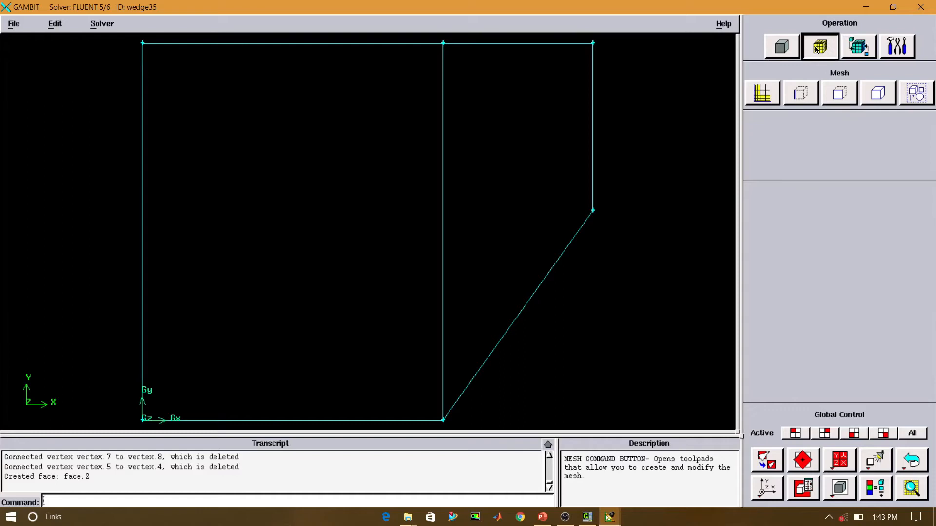
# Mesh the horizontal and slanted domain edges with an interval count of 50
pyautogui.click(802, 93)
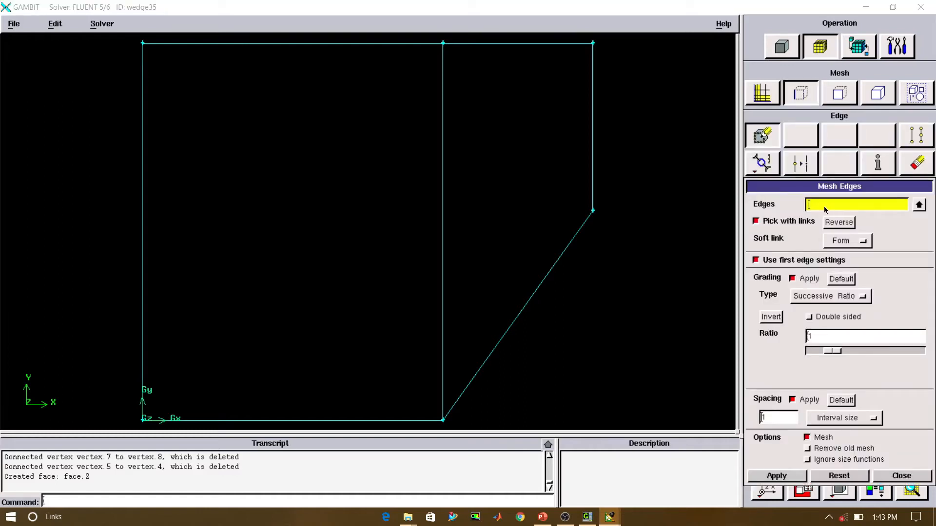
pyautogui.moveTo(304, 403)
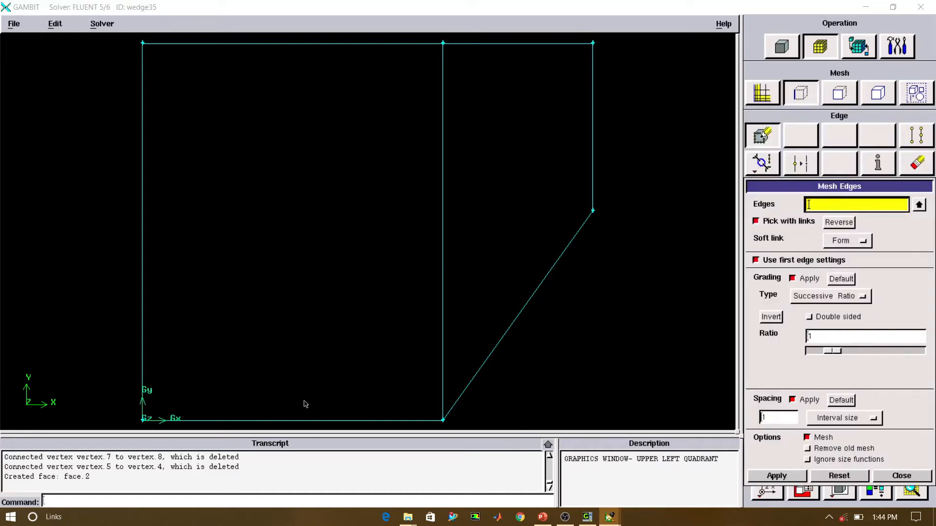
pyautogui.click(293, 419)
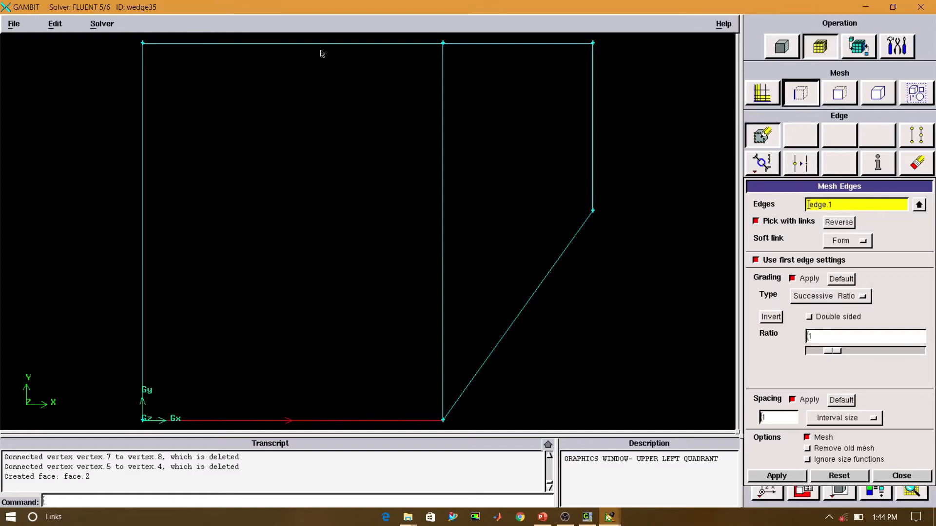
pyautogui.click(287, 42)
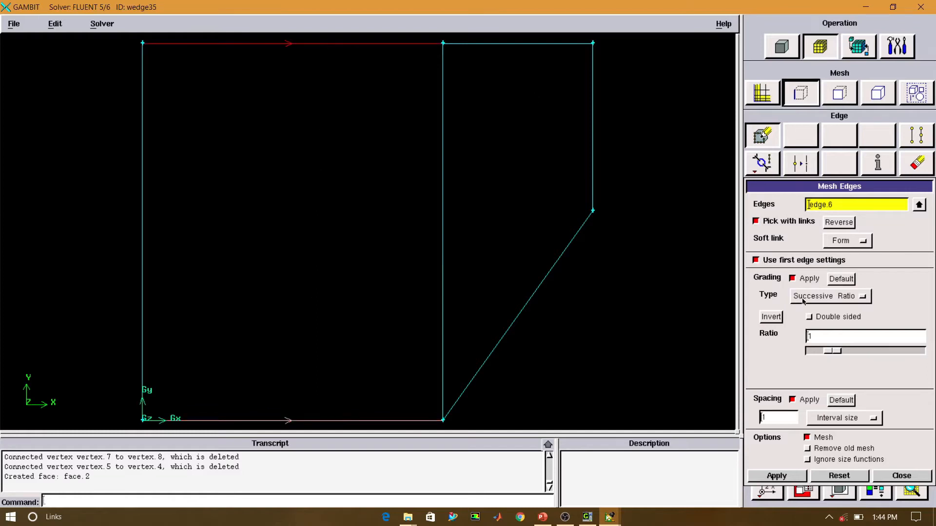
pyautogui.click(841, 418)
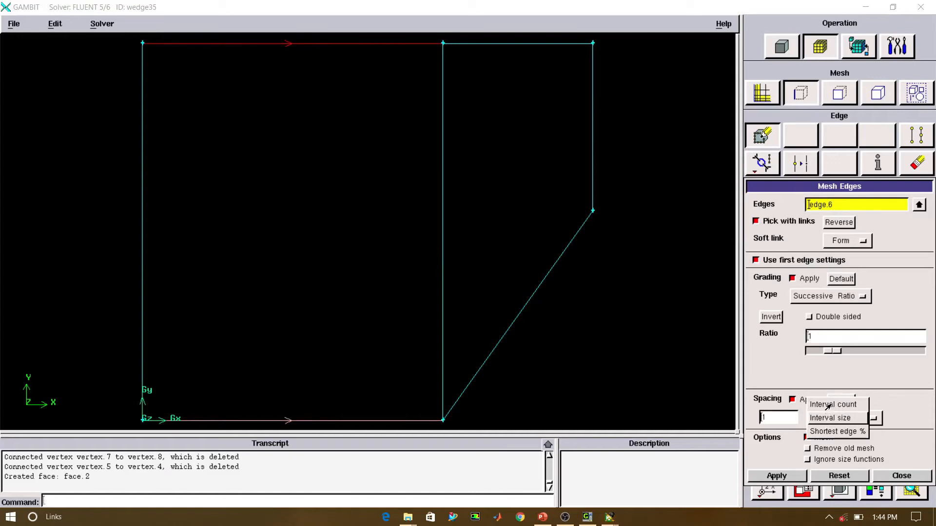
pyautogui.click(832, 404)
pyautogui.write('50')
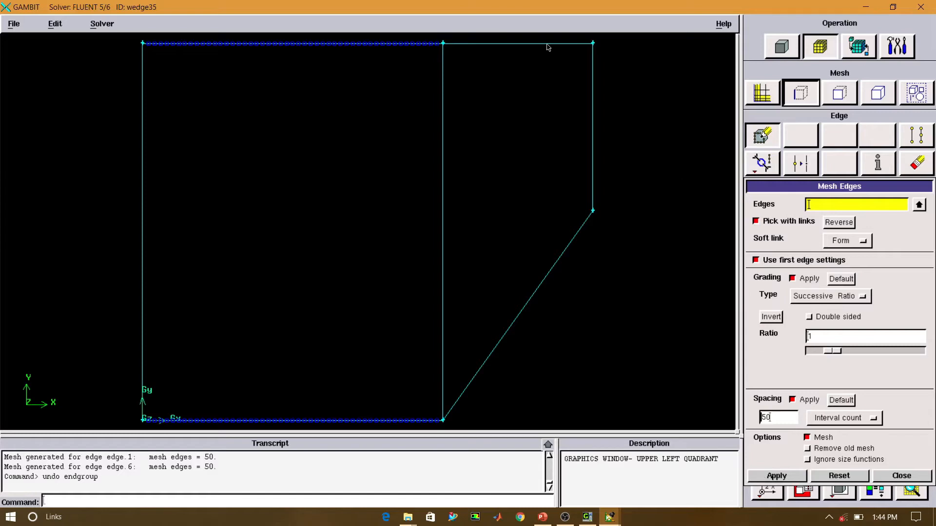
pyautogui.click(516, 313)
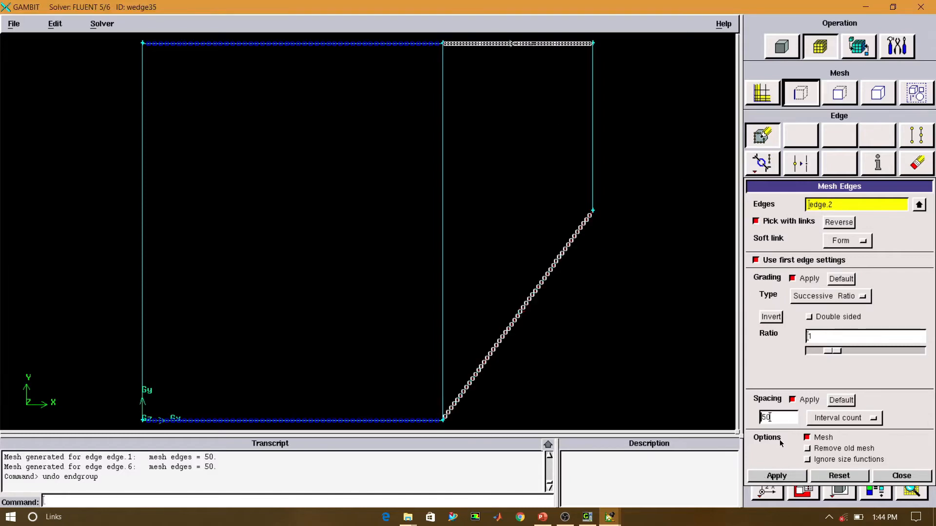
pyautogui.click(776, 476)
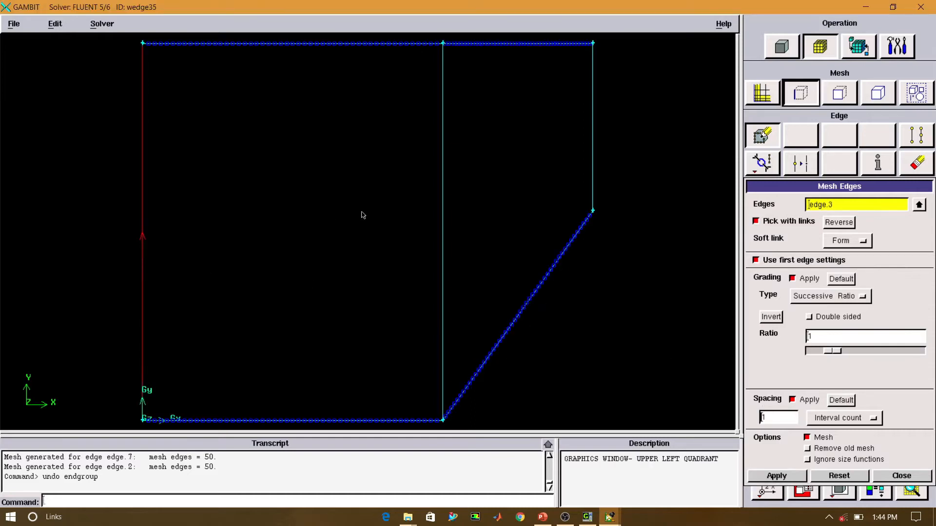
# Mesh the middle and right vertical edges with 50 intervals graded from a first length of 0.01
pyautogui.click(442, 230)
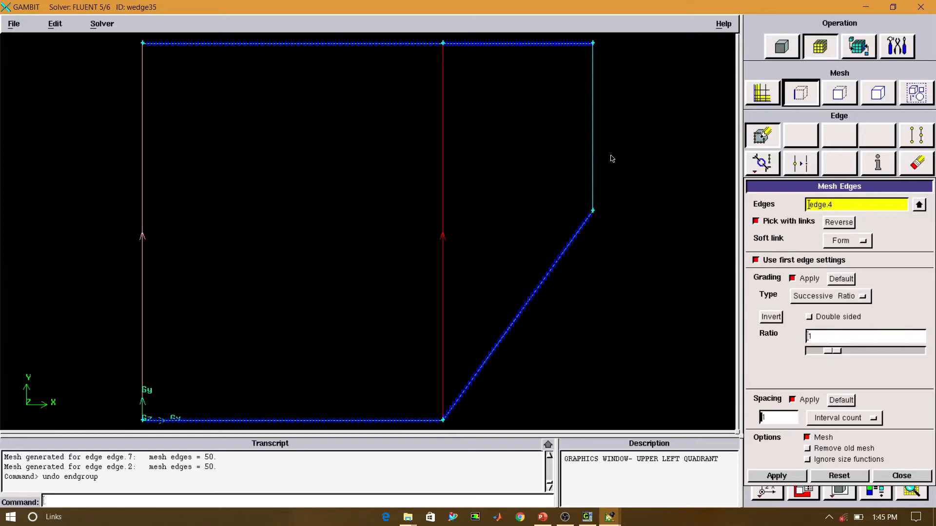
pyautogui.click(592, 126)
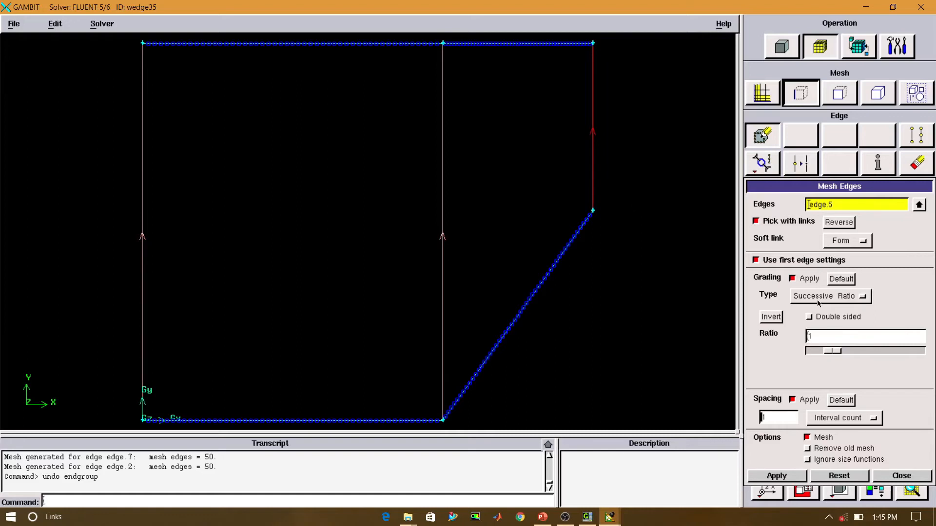
pyautogui.click(861, 297)
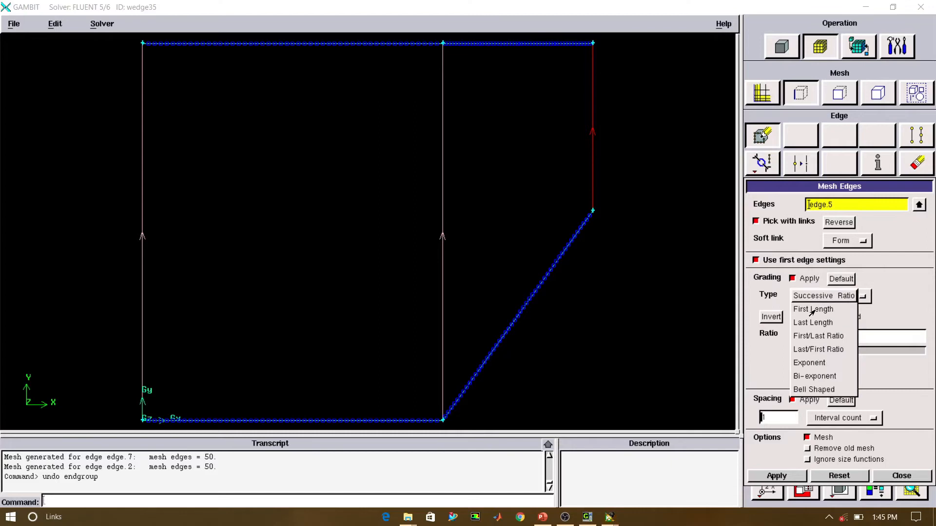
pyautogui.click(812, 310)
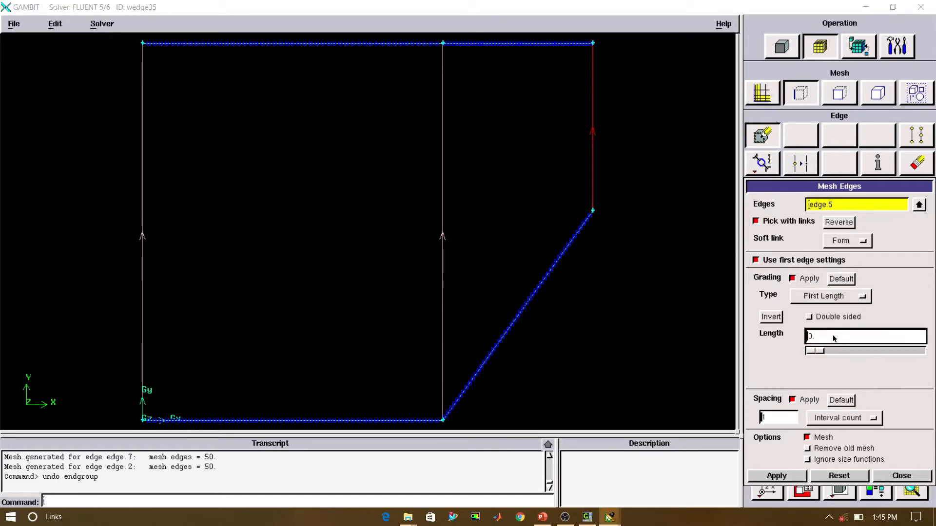
pyautogui.write('0.01')
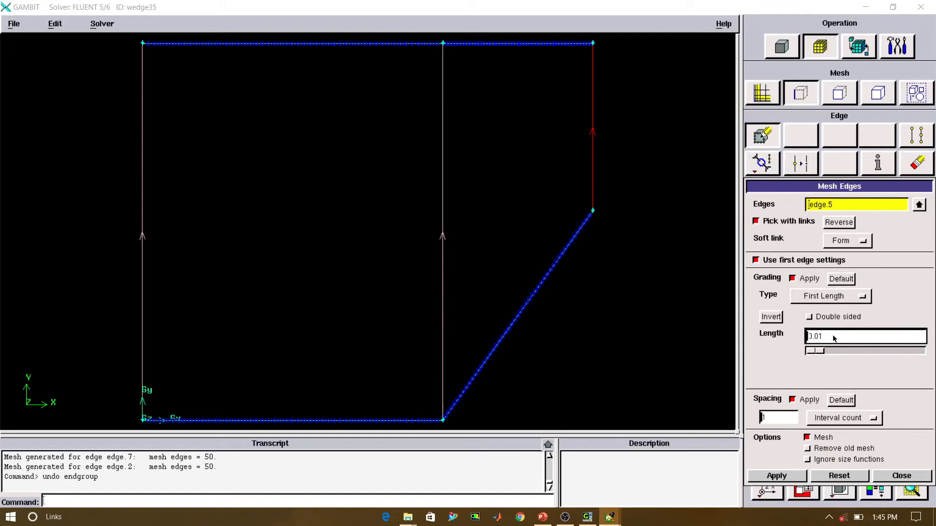
pyautogui.moveTo(789, 411)
pyautogui.write('30')
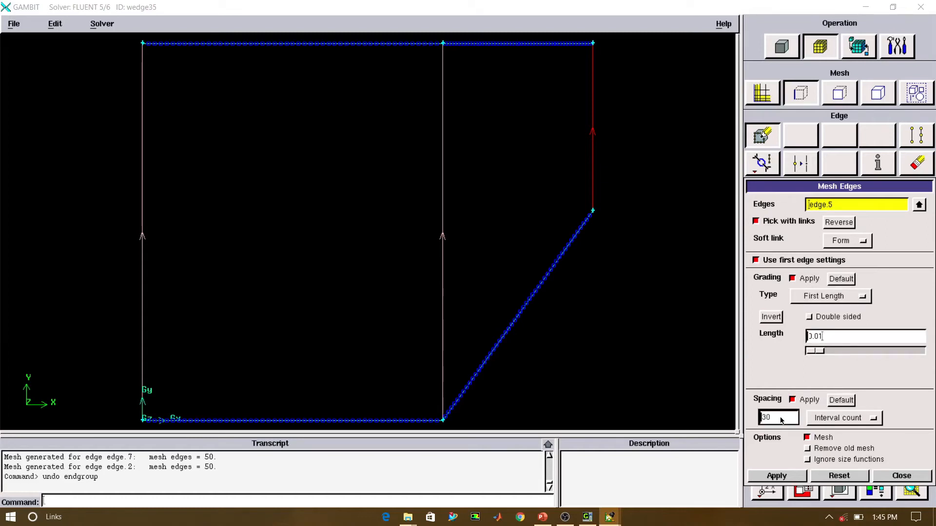
pyautogui.click(776, 476)
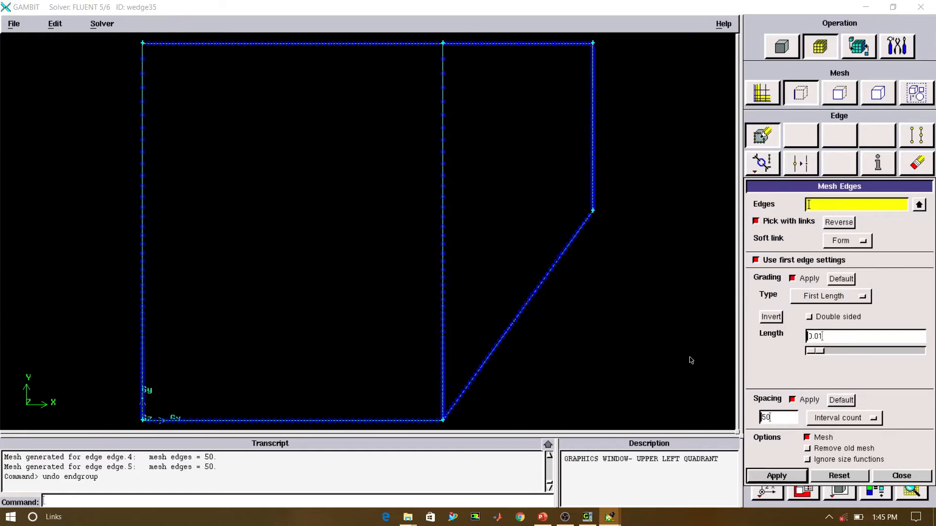
# Mesh both faces with quad cells, mapped on the left rectangle and submapped on the wedge region, giving 3000 faces
pyautogui.click(839, 94)
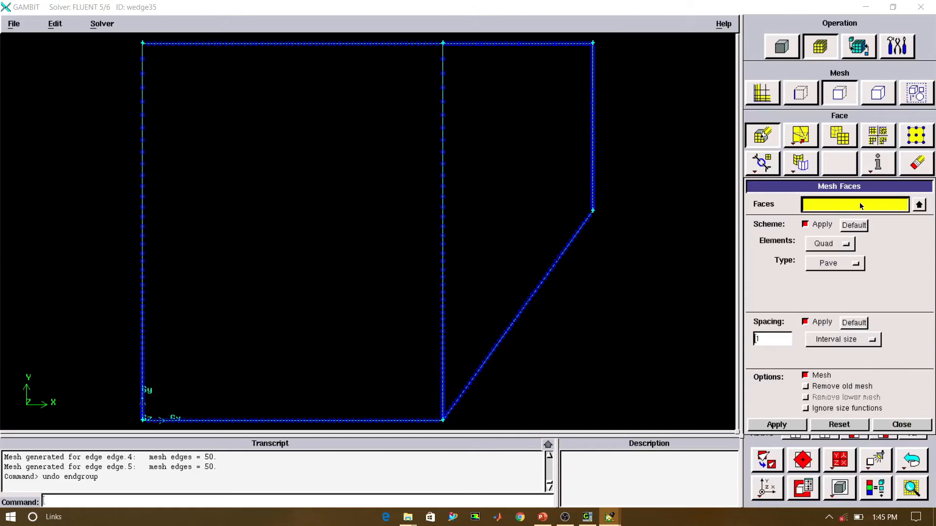
pyautogui.moveTo(349, 382)
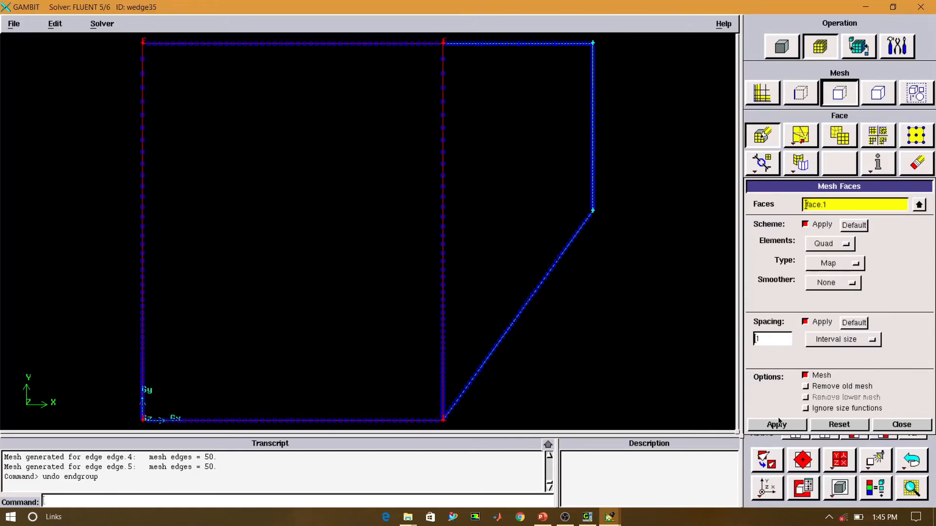
pyautogui.click(777, 424)
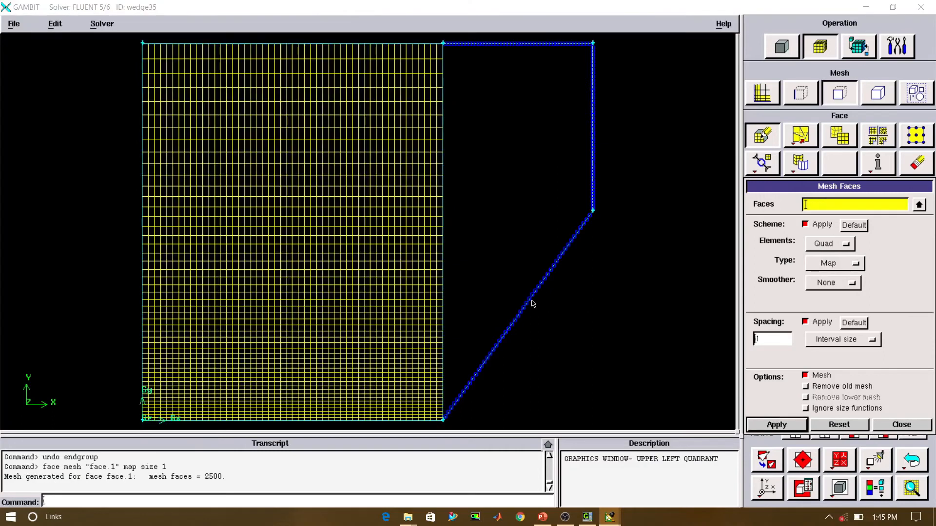
pyautogui.click(775, 424)
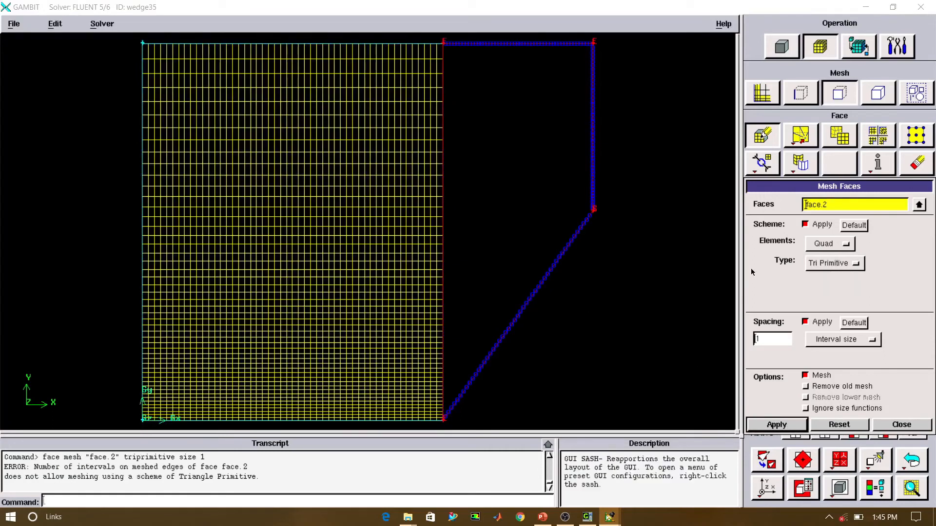
pyautogui.click(776, 424)
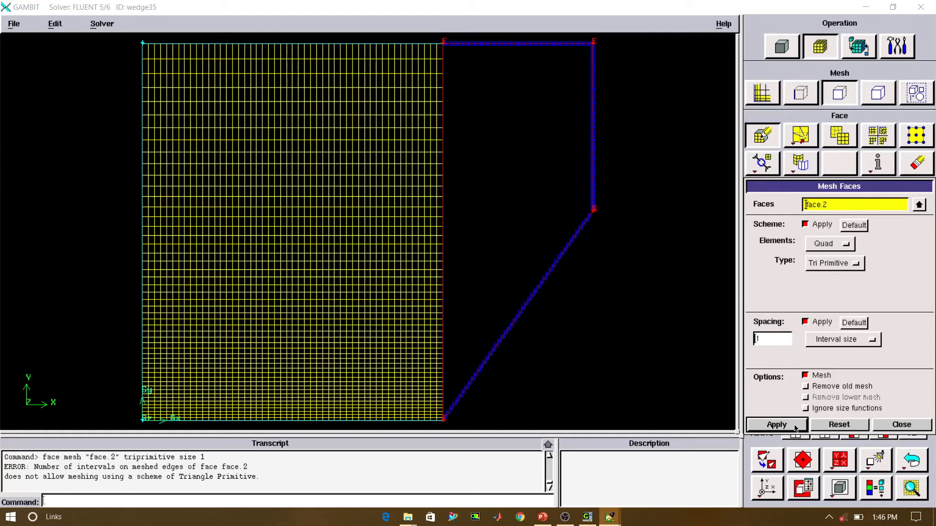
pyautogui.click(777, 424)
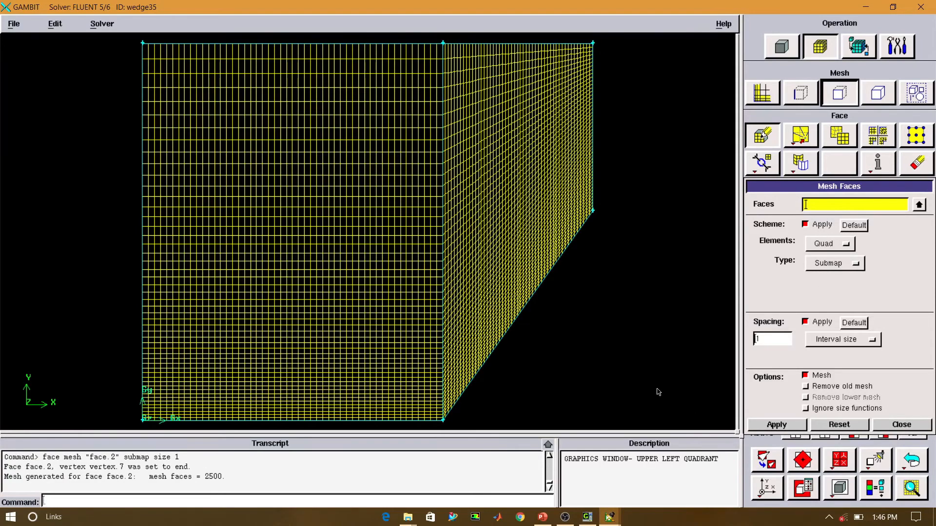
pyautogui.click(858, 47)
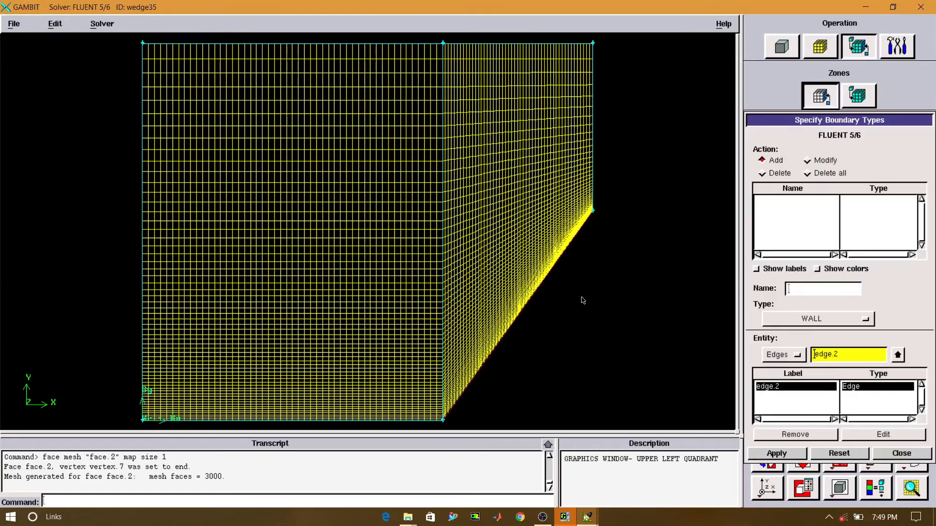
# Define boundary zones: wedge as WALL, symmetry as SYMMETRY, and farfield as PRESSURE_FAR_FIELD on the outer edges
pyautogui.click(776, 453)
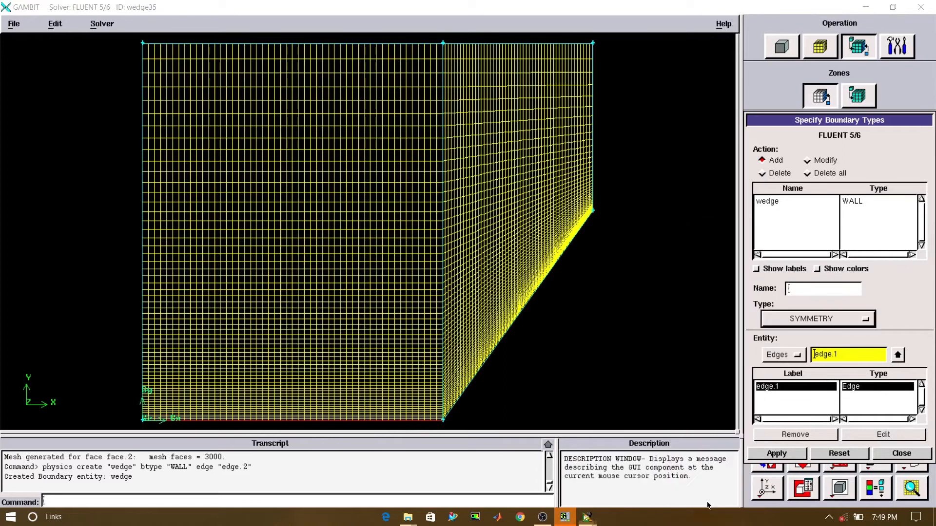
pyautogui.click(775, 453)
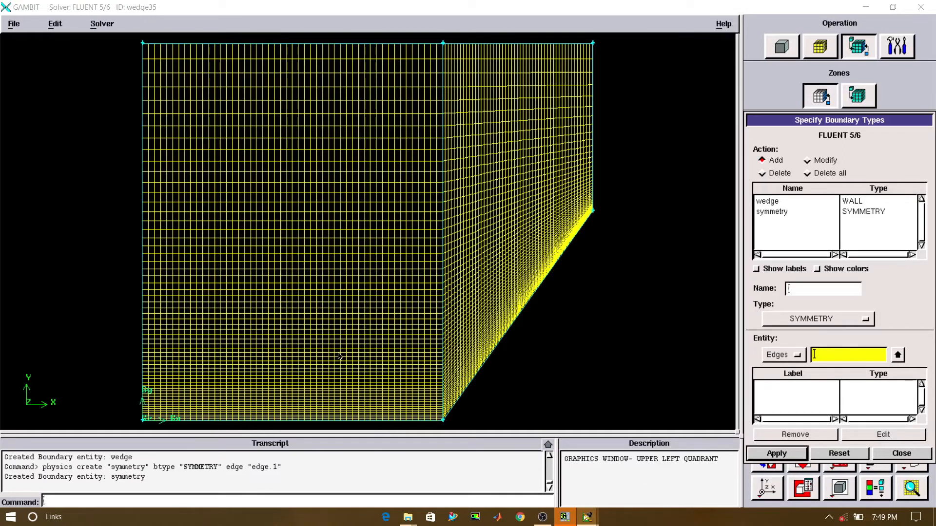
pyautogui.click(865, 318)
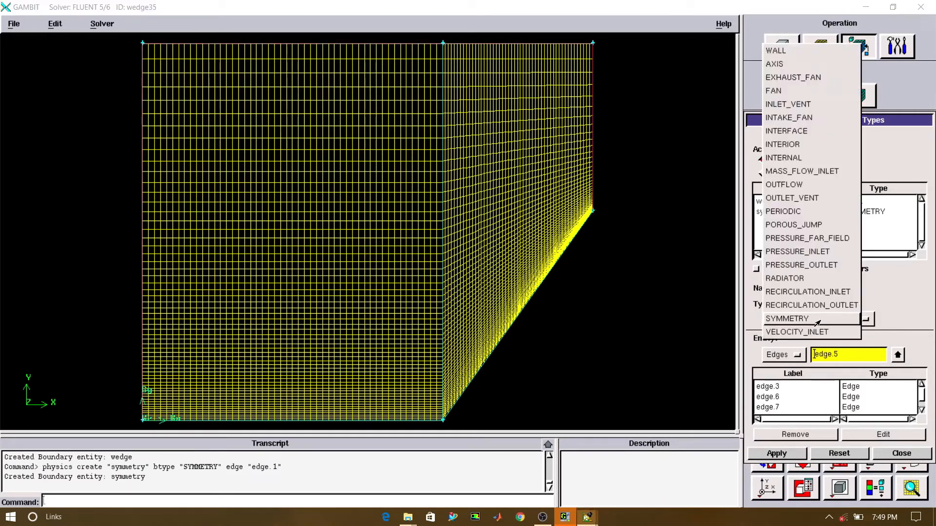
pyautogui.click(776, 454)
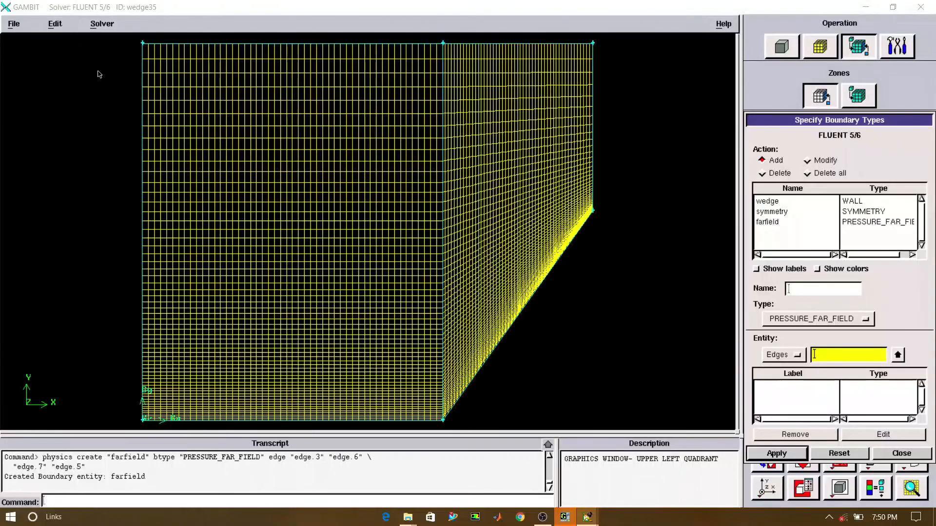
pyautogui.click(12, 24)
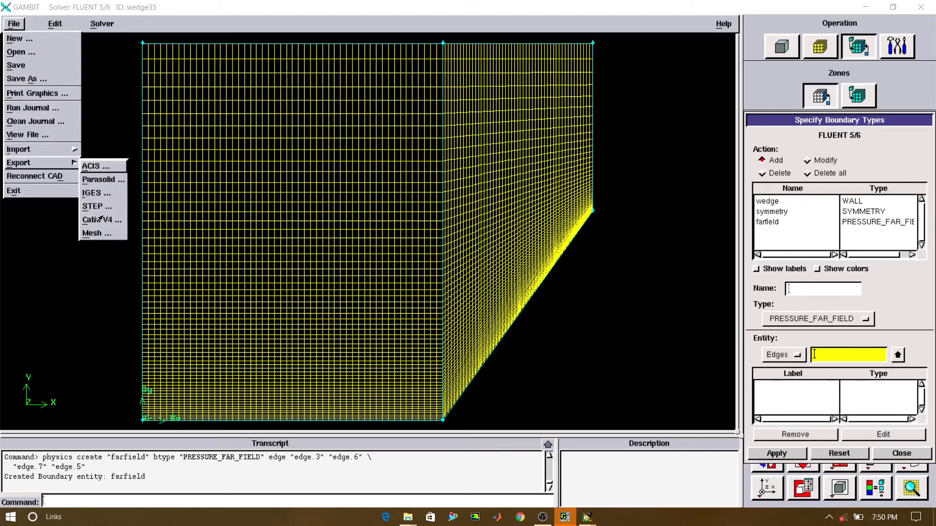
pyautogui.moveTo(93, 239)
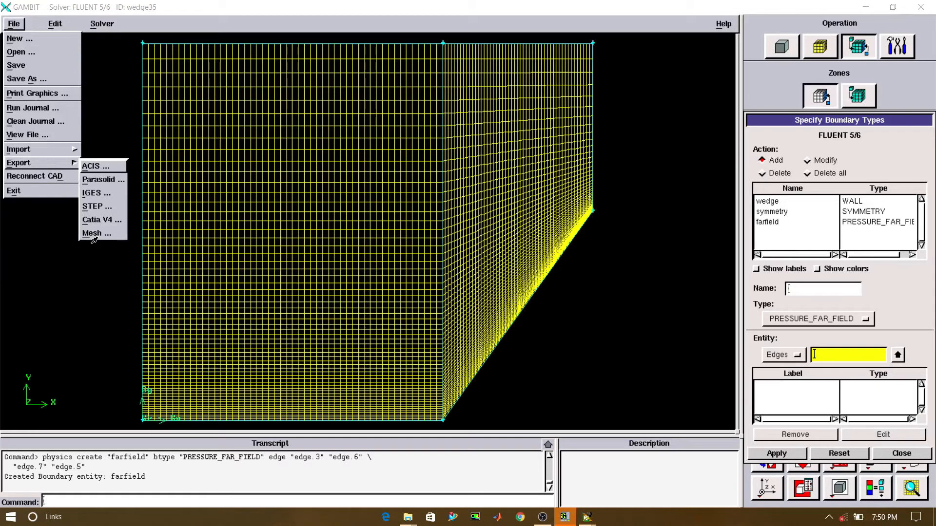
# Export the meshed wedge domain from GAMBIT as wedge35.msh
pyautogui.click(96, 233)
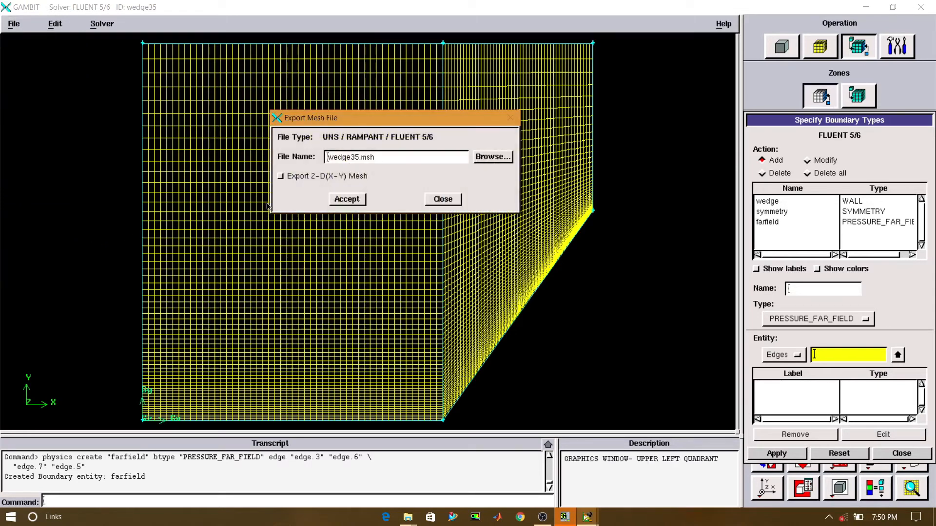
pyautogui.click(280, 176)
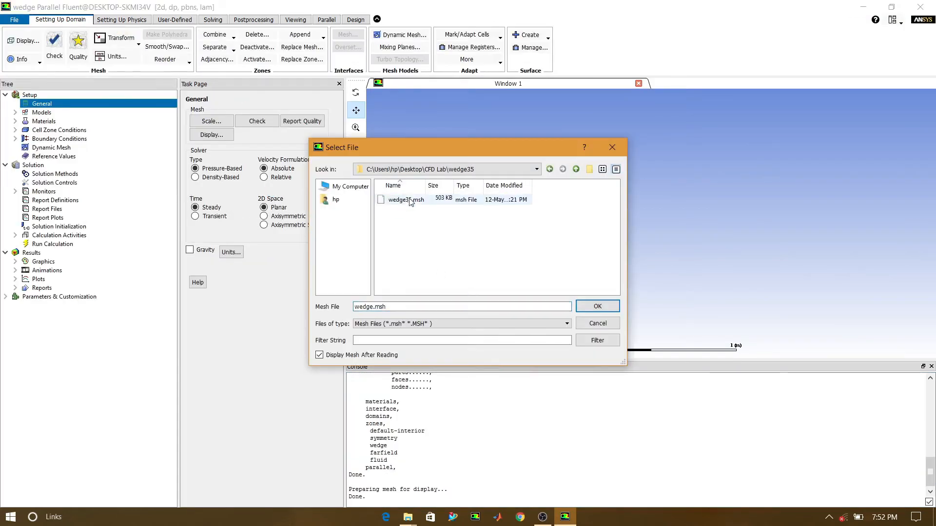
# Read the wedge35.msh mesh into Fluent and display the wedge grid
pyautogui.click(597, 306)
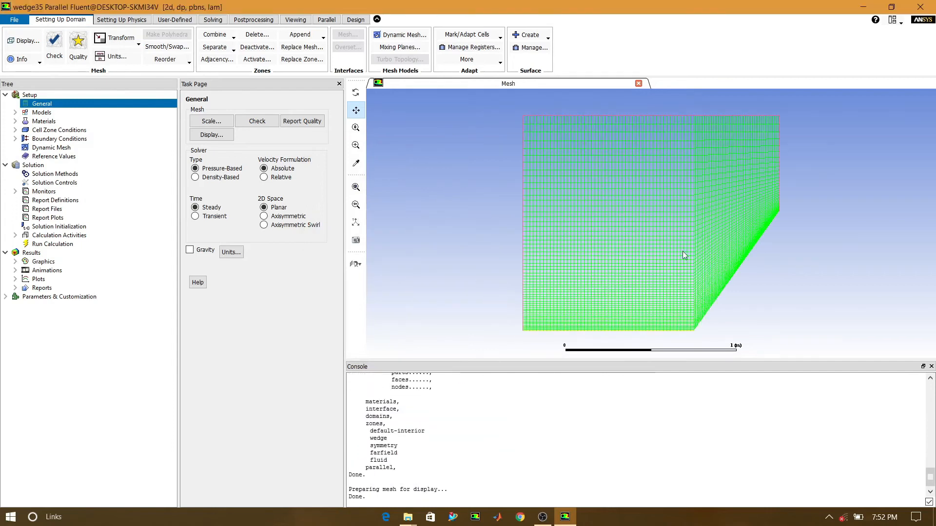
pyautogui.moveTo(533, 250)
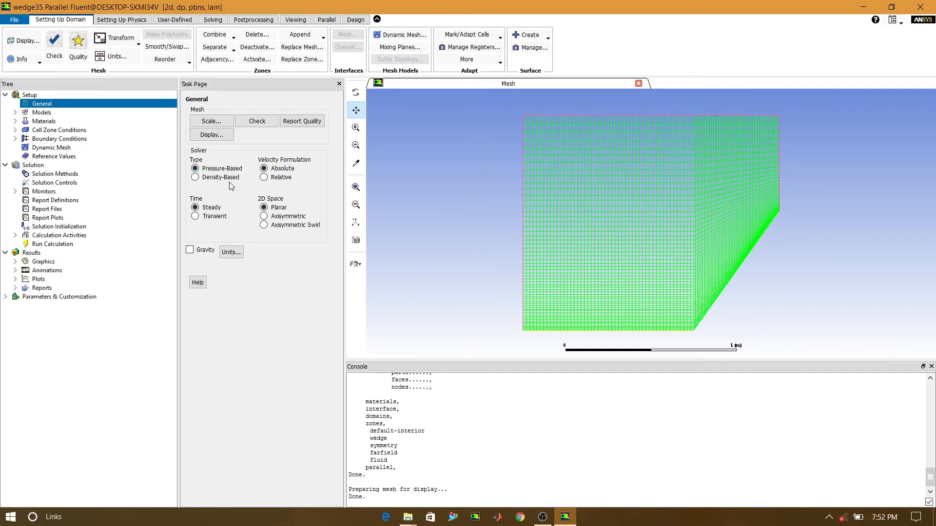
# Select the density-based solver, check the mesh and report its quality statistics
pyautogui.click(195, 177)
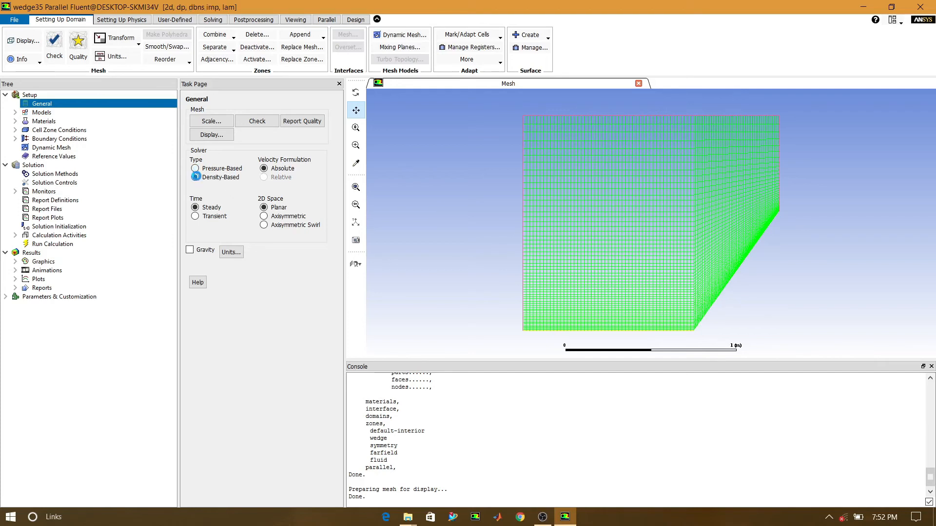
pyautogui.click(195, 178)
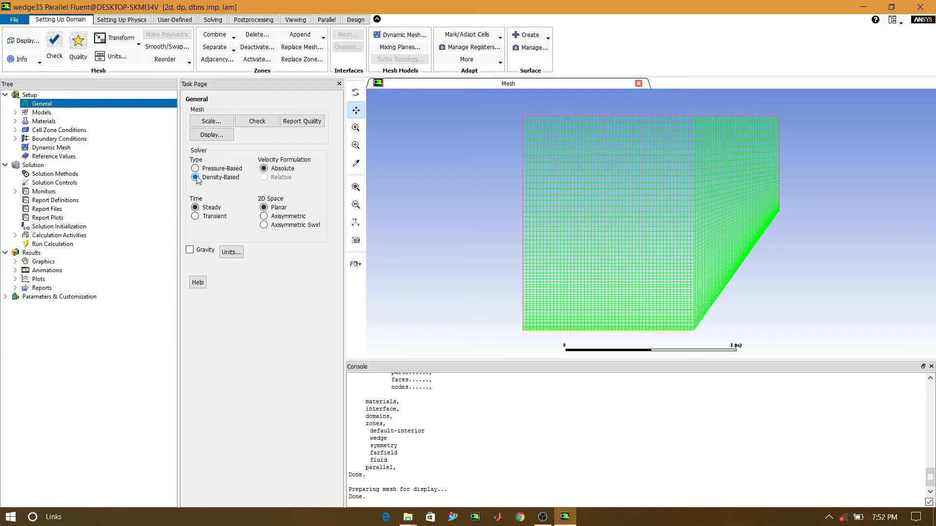
pyautogui.click(257, 121)
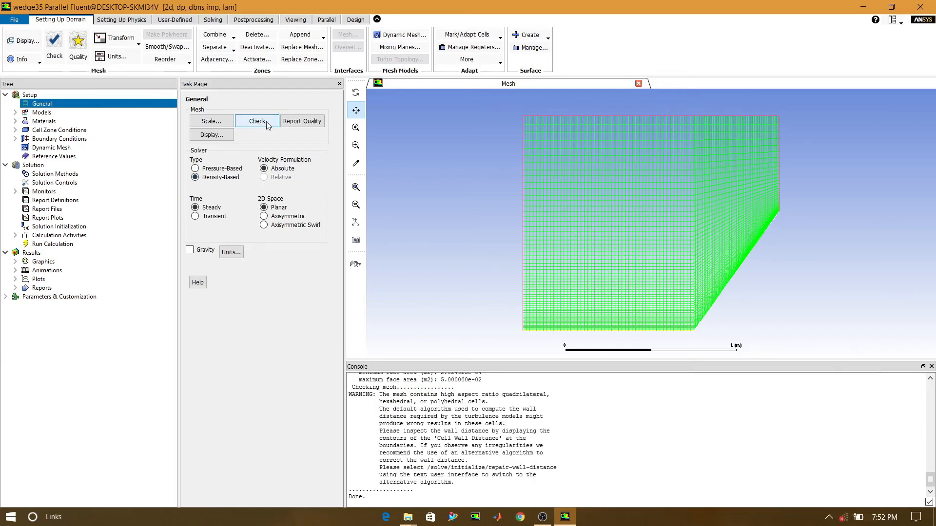
pyautogui.click(303, 121)
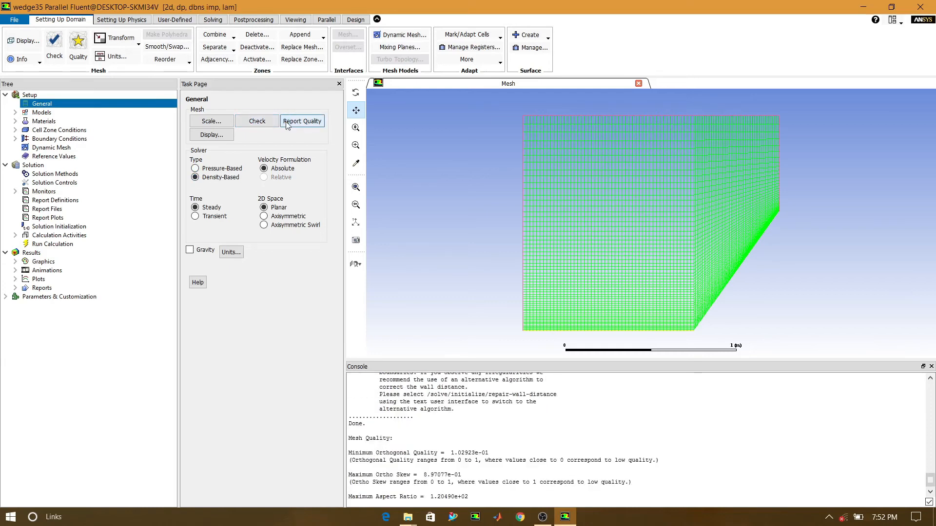
pyautogui.click(42, 112)
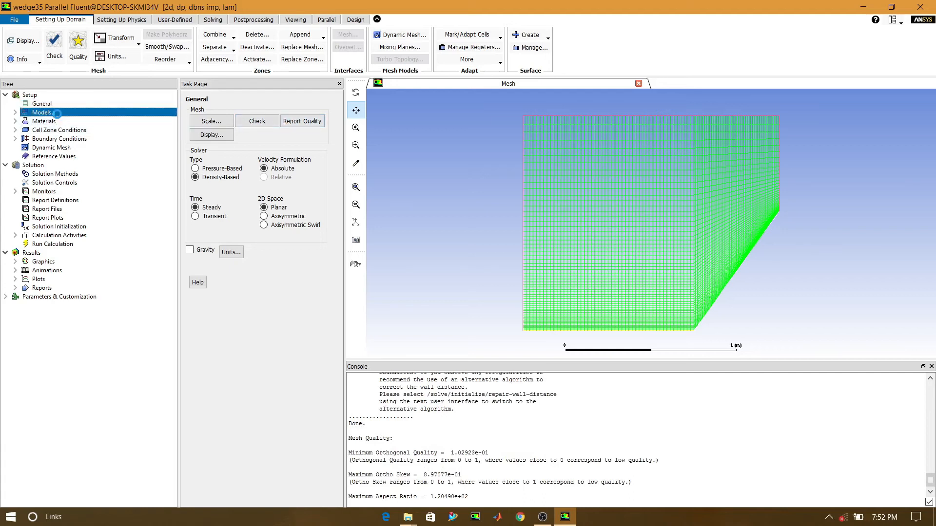
# Turn the energy equation on and set the viscous model to inviscid
pyautogui.click(42, 113)
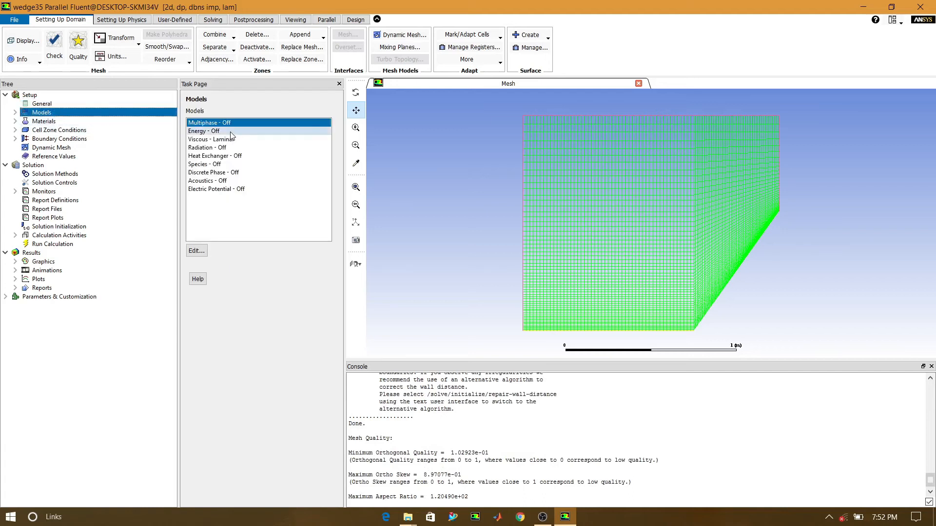
pyautogui.doubleClick(204, 130)
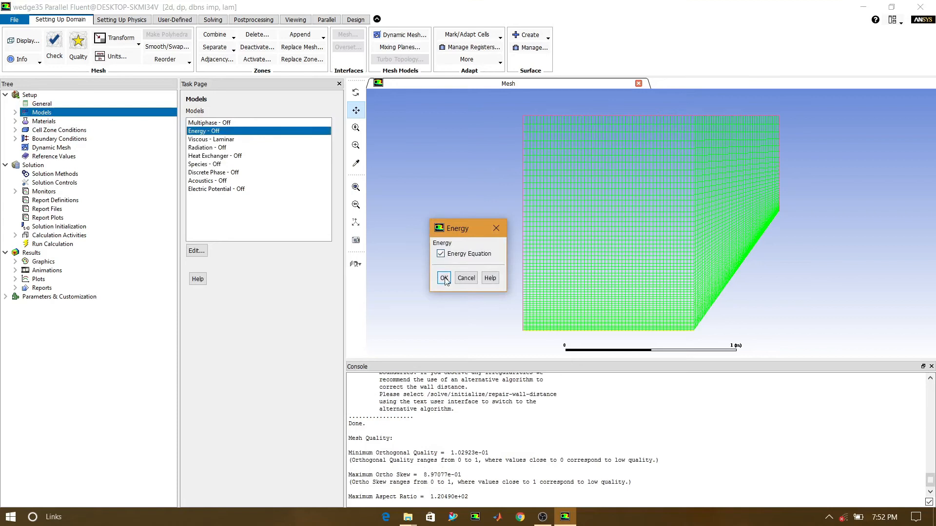
pyautogui.click(443, 278)
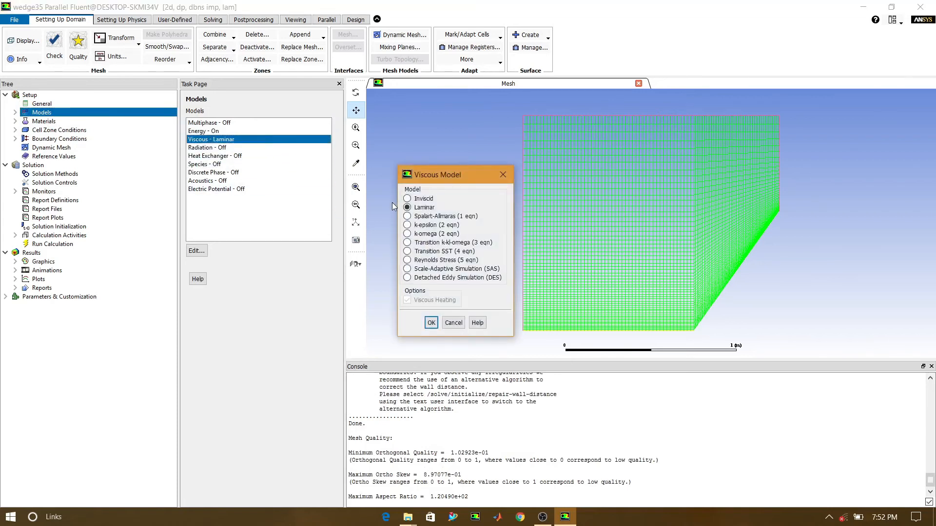
pyautogui.click(408, 198)
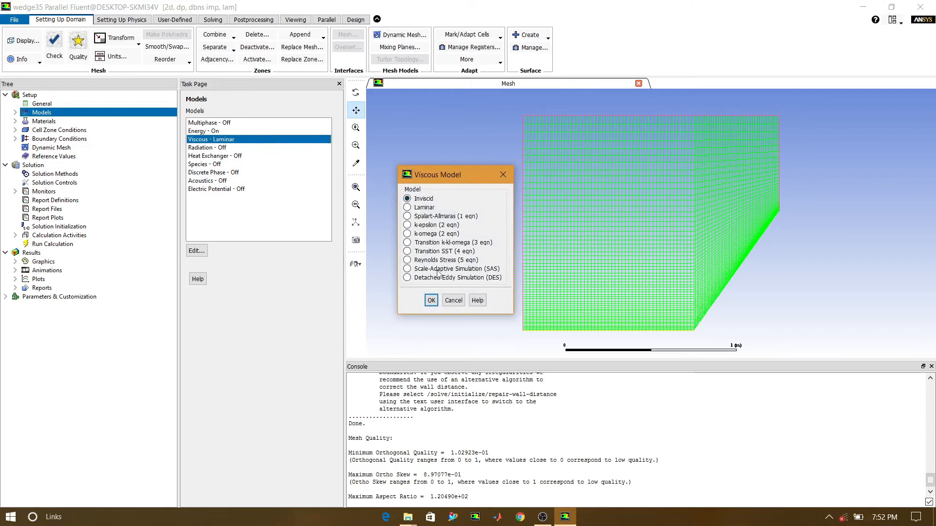
pyautogui.click(431, 301)
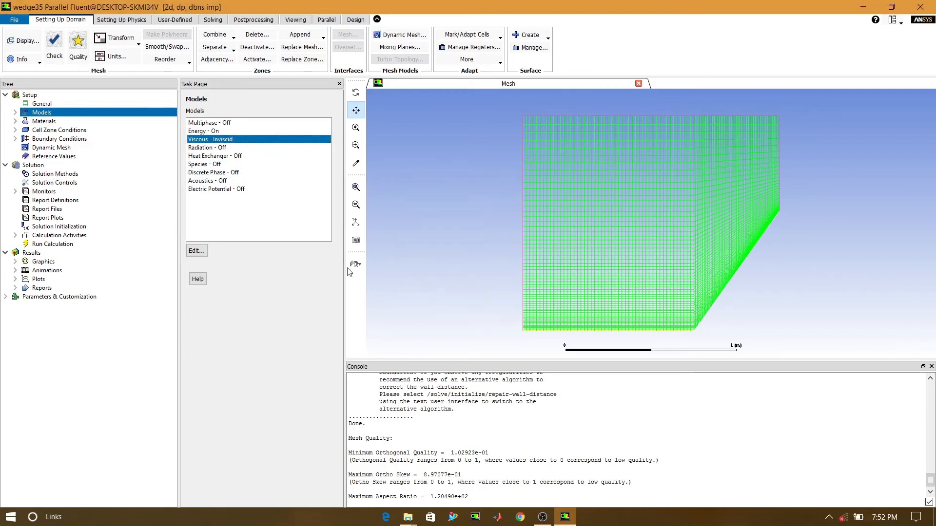
pyautogui.click(44, 121)
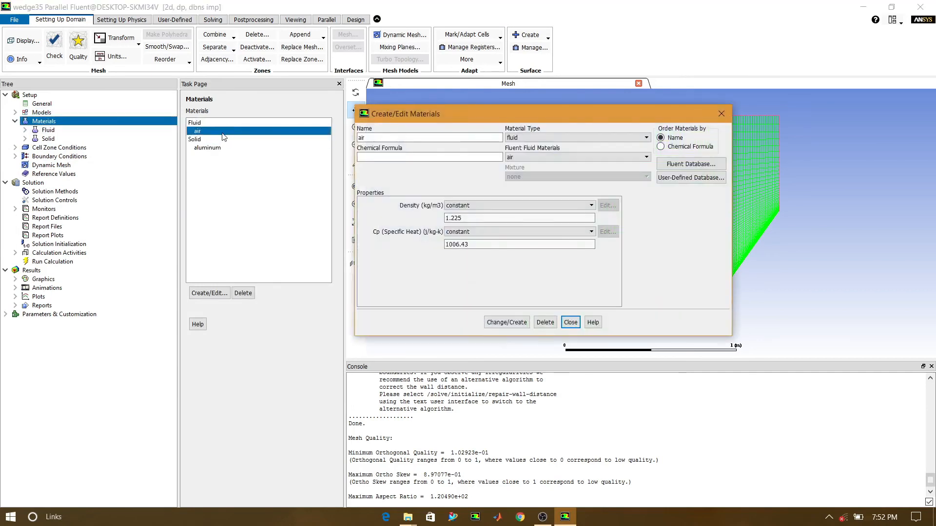
# Set air's density to ideal-gas, apply the change and close the materials editor
pyautogui.click(591, 205)
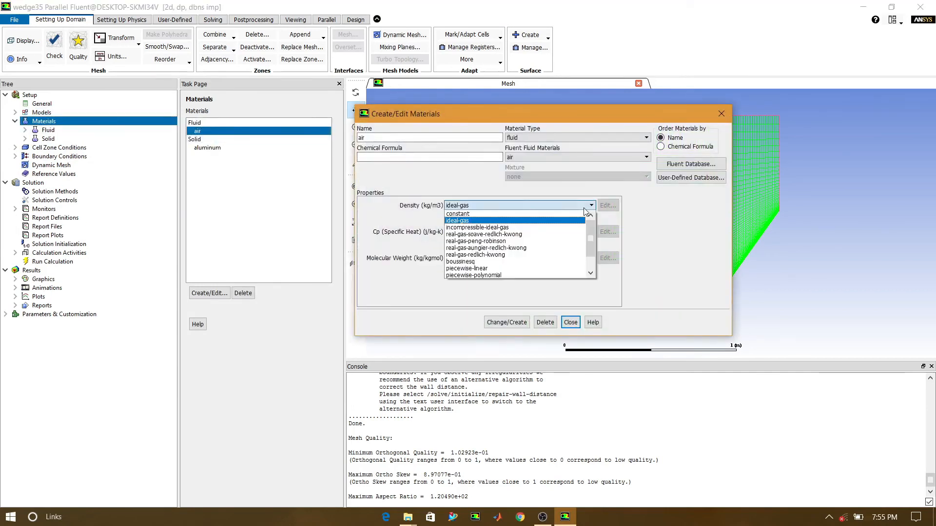
pyautogui.click(458, 220)
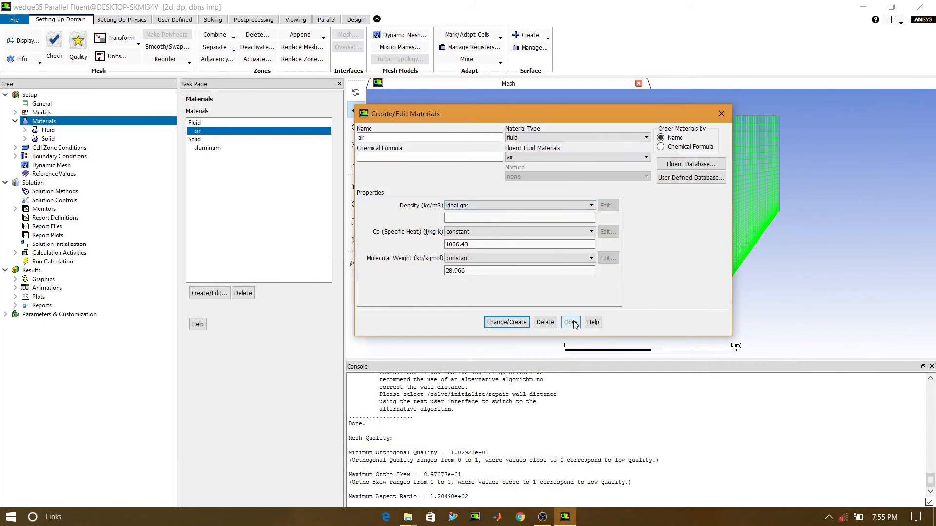
pyautogui.click(569, 322)
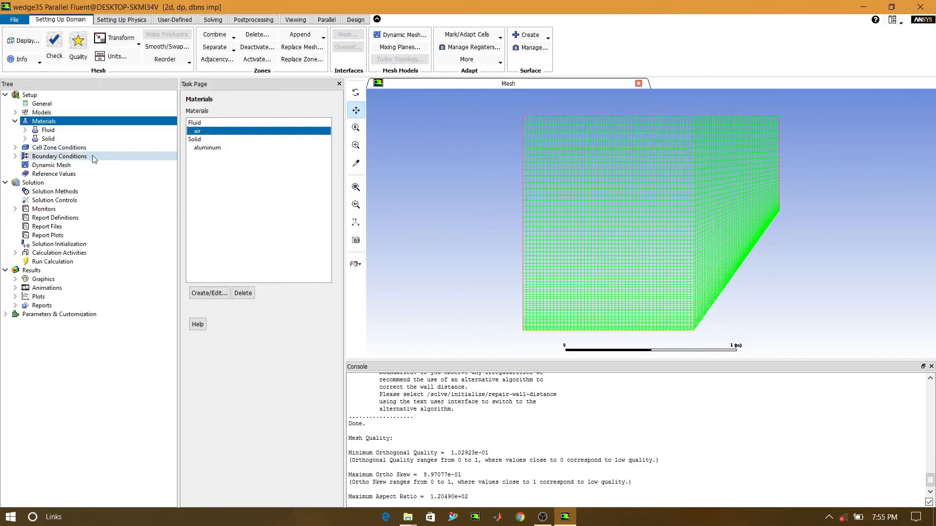
# Set the farfield boundary to Mach 3, 101325 Pa gauge pressure and 300 K
pyautogui.click(59, 156)
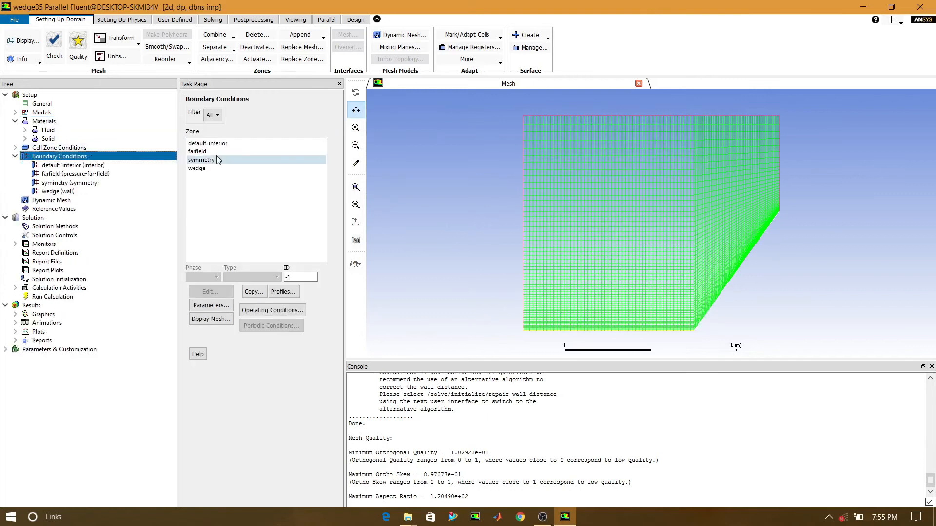
pyautogui.doubleClick(197, 151)
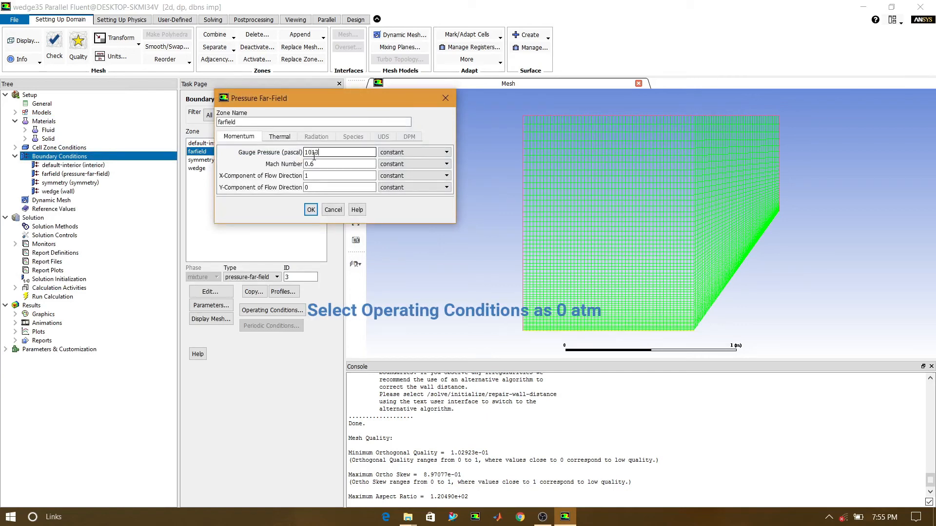
pyautogui.write('101325')
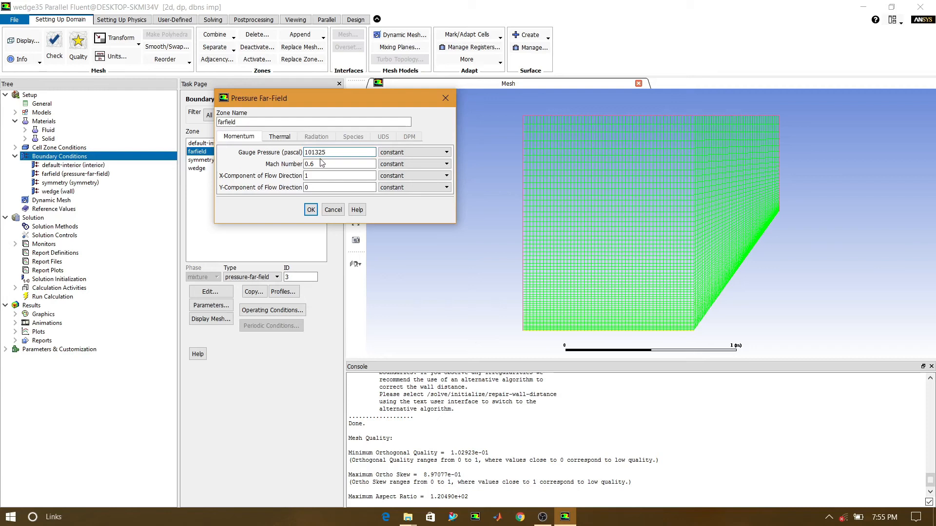
pyautogui.click(339, 164)
pyautogui.write('3')
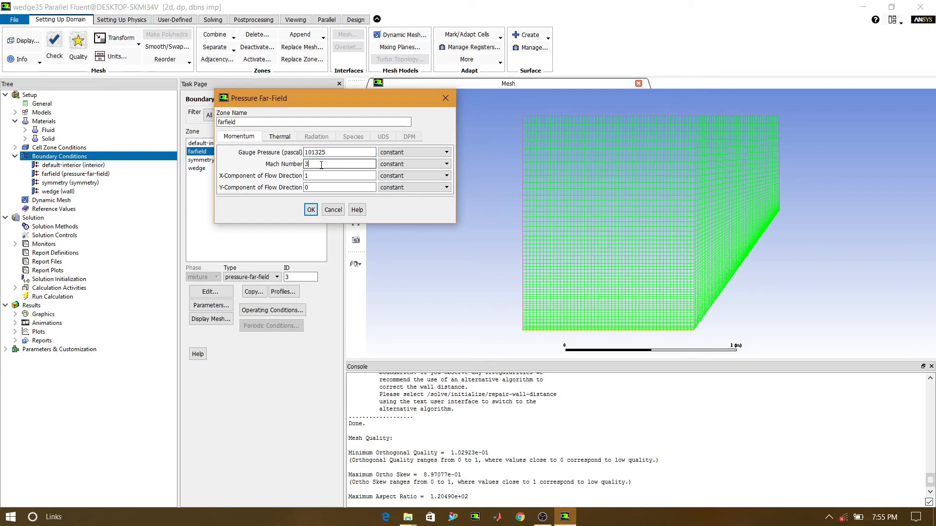
pyautogui.click(279, 136)
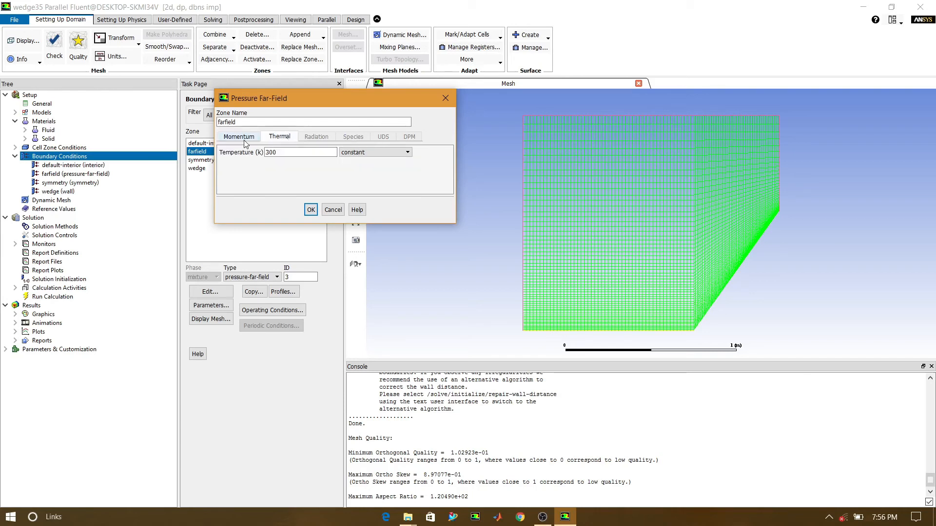
pyautogui.click(310, 210)
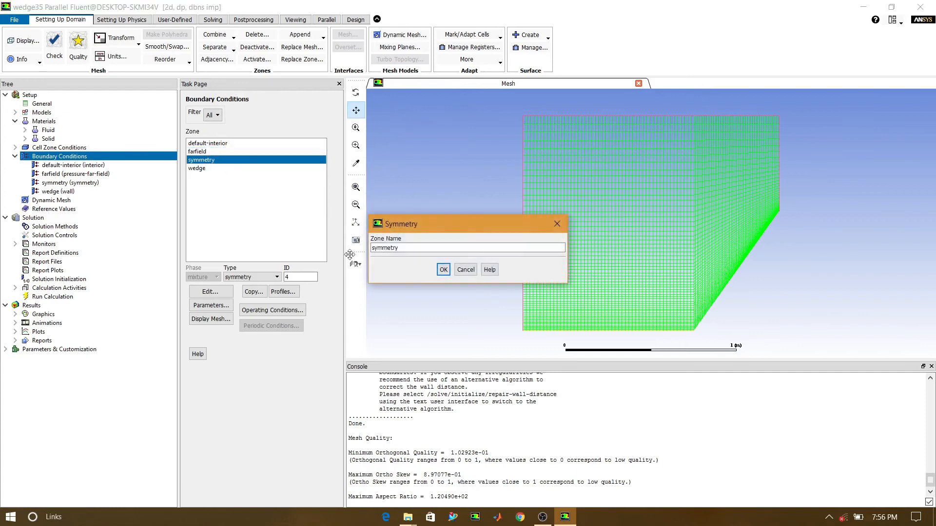
# Confirm the symmetry and wedge wall boundary conditions and show Reference Values
pyautogui.click(442, 269)
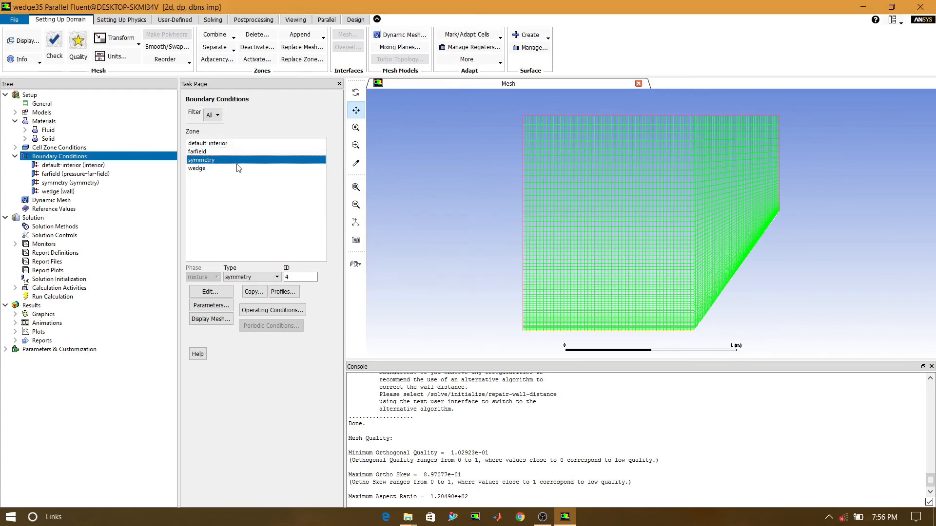
pyautogui.doubleClick(196, 168)
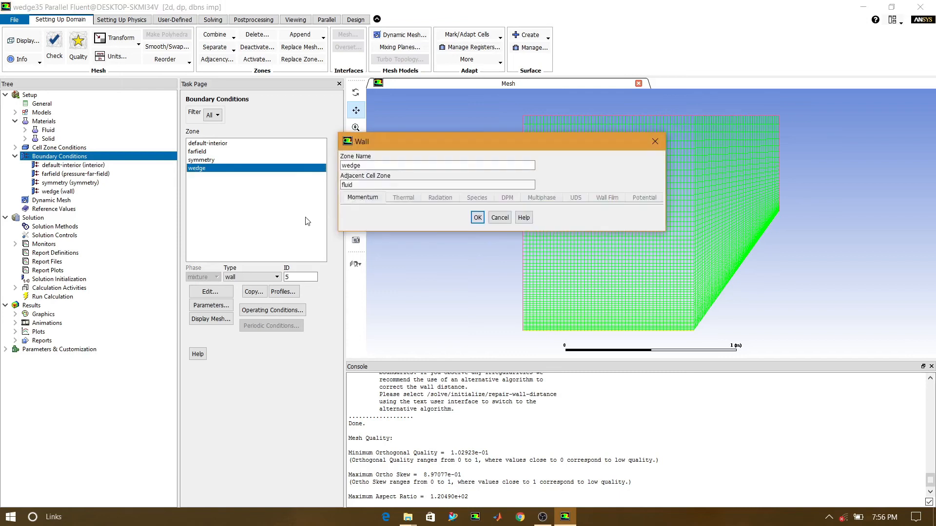
pyautogui.click(499, 217)
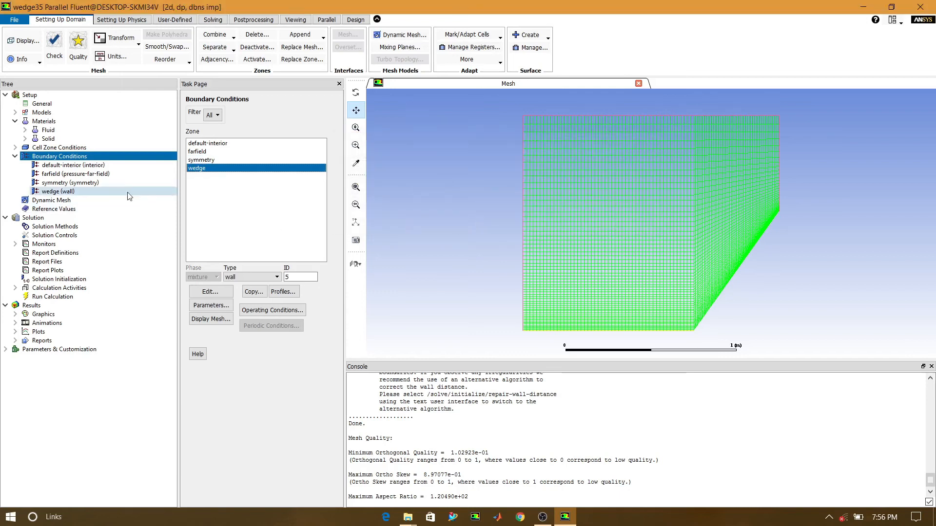
pyautogui.click(54, 209)
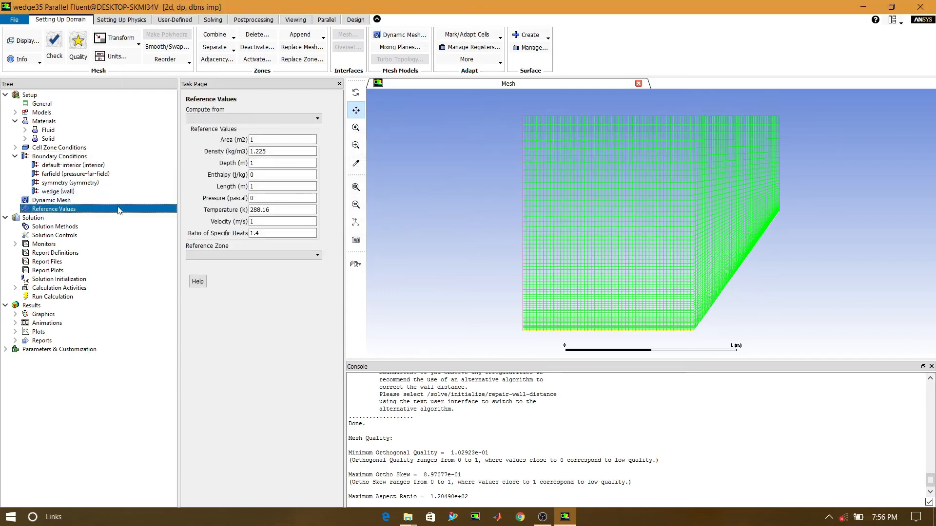
# Compute reference values from farfield with fluid as the reference zone
pyautogui.click(317, 118)
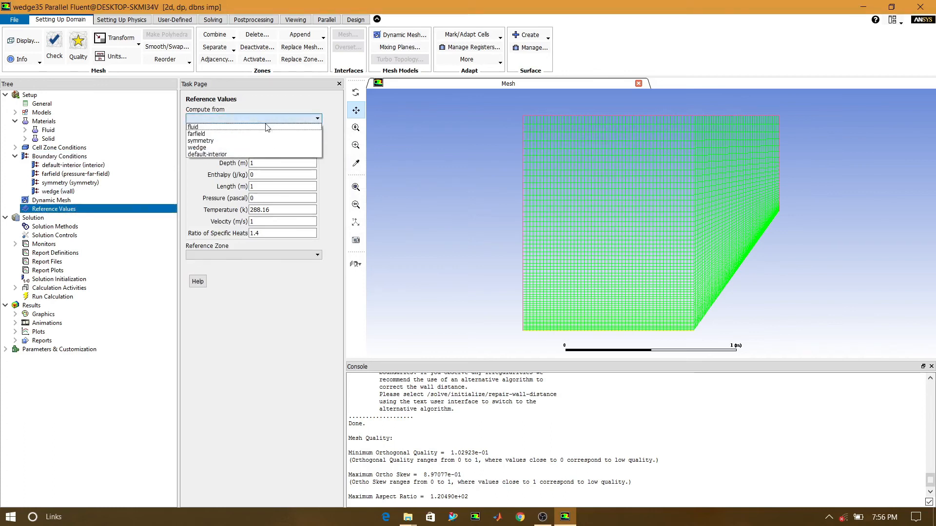
pyautogui.click(196, 134)
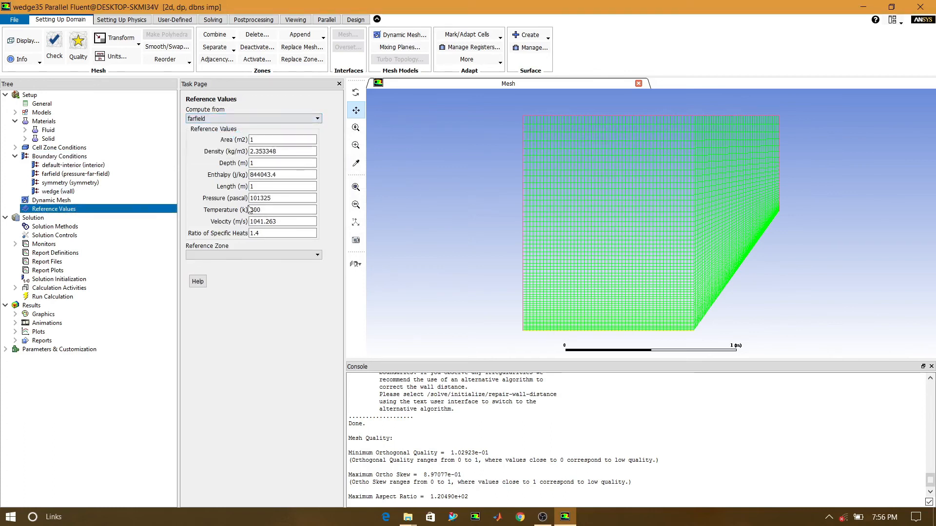
pyautogui.click(253, 255)
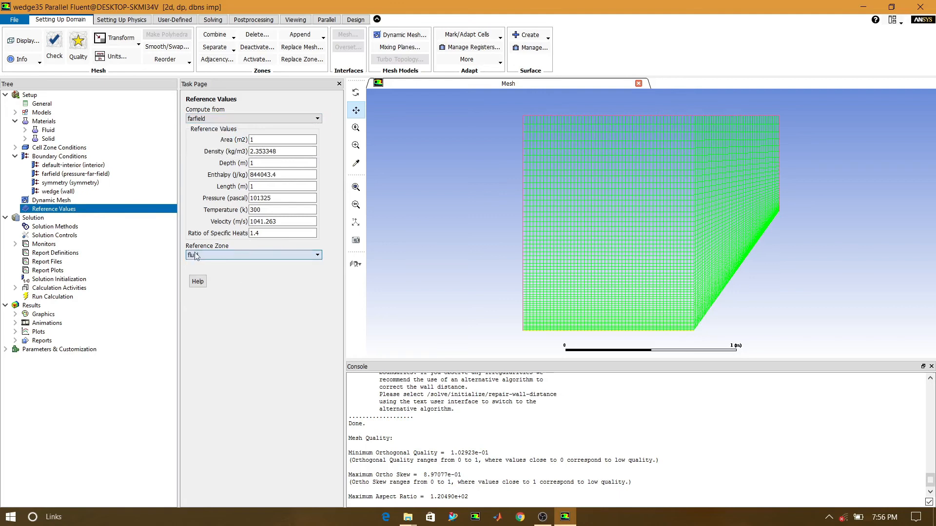
pyautogui.click(55, 226)
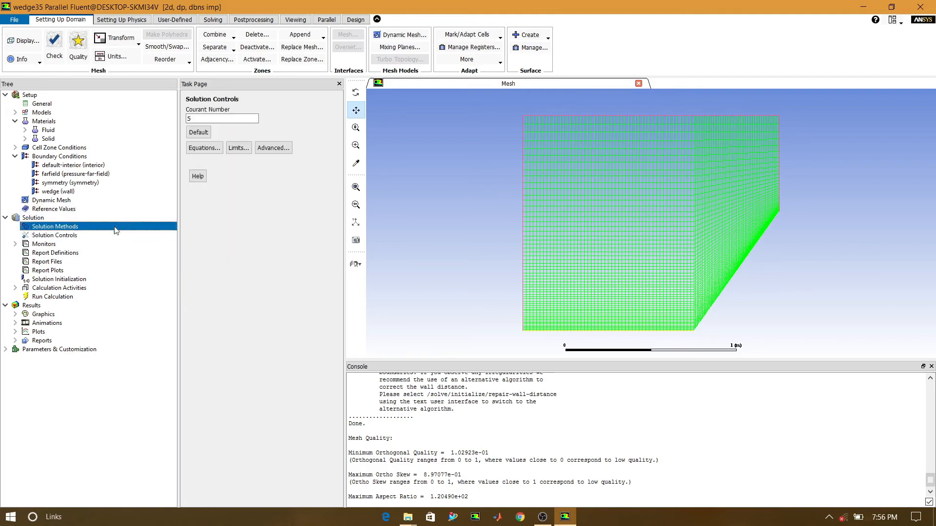
# Review solution methods and lower the Courant number from 5 to 1
pyautogui.click(54, 226)
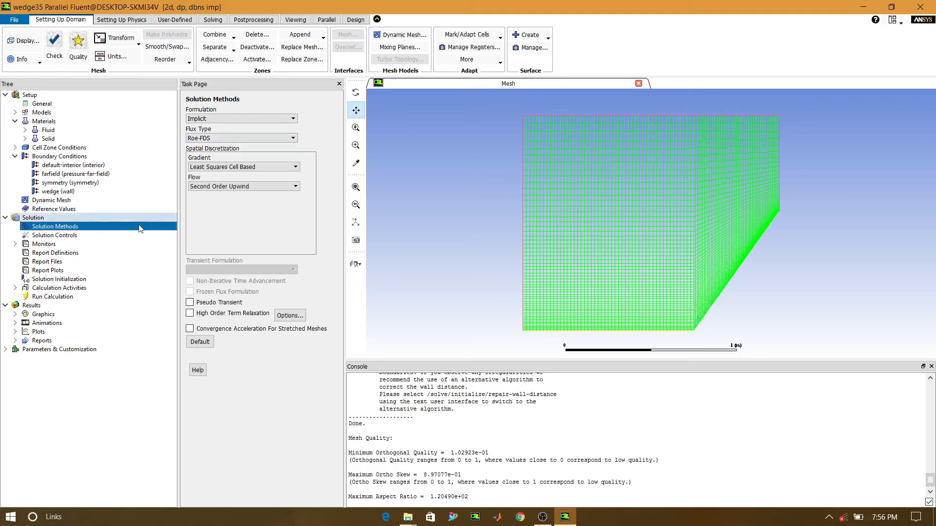
pyautogui.click(54, 235)
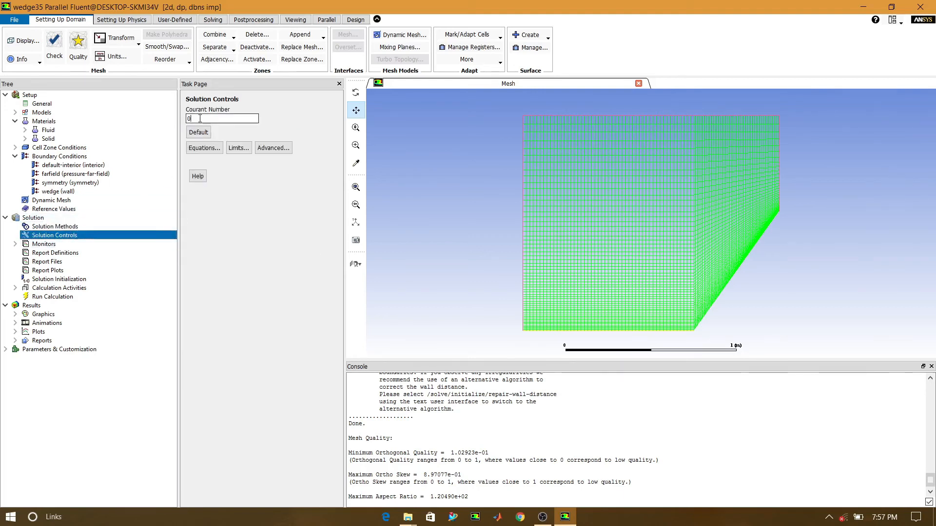
pyautogui.write('1')
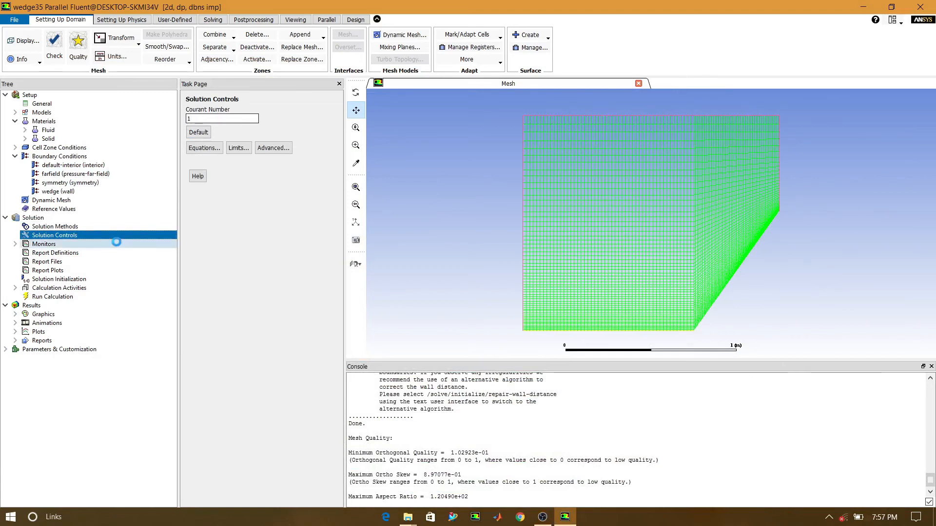
pyautogui.click(44, 244)
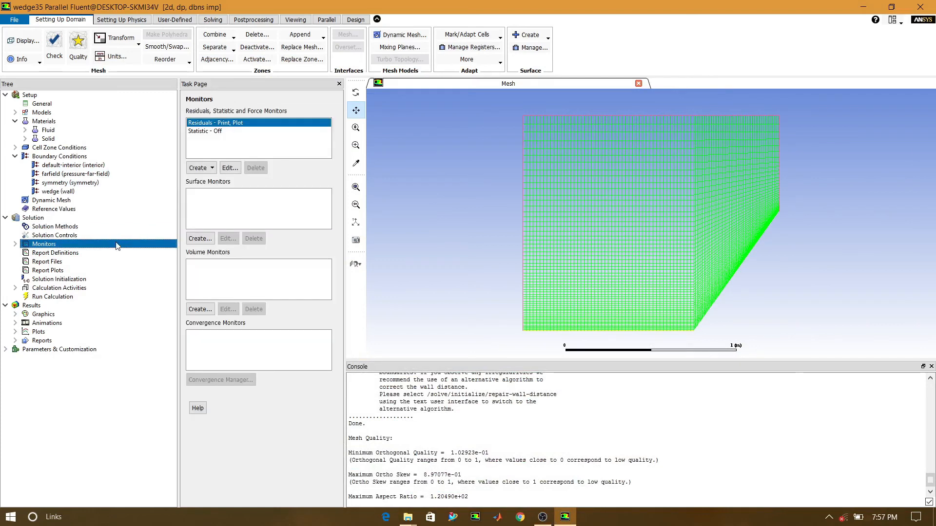
pyautogui.click(231, 168)
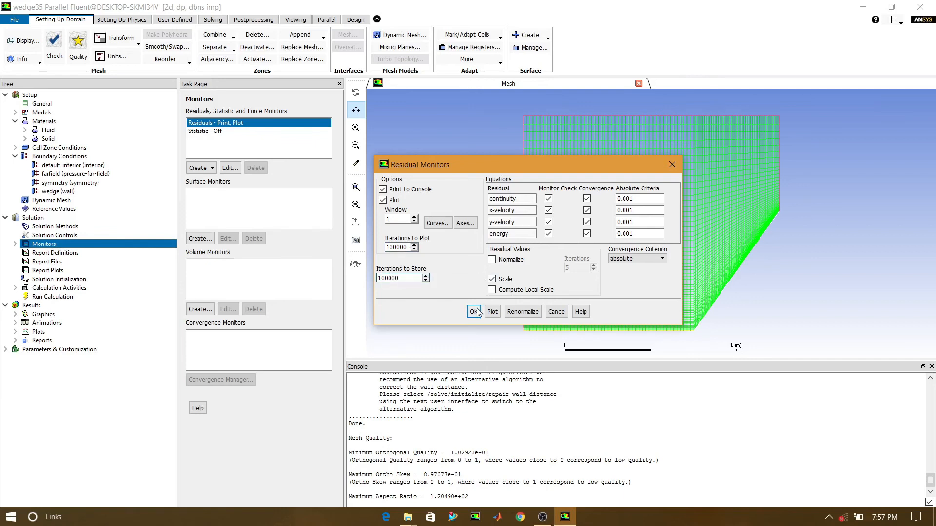
pyautogui.click(474, 312)
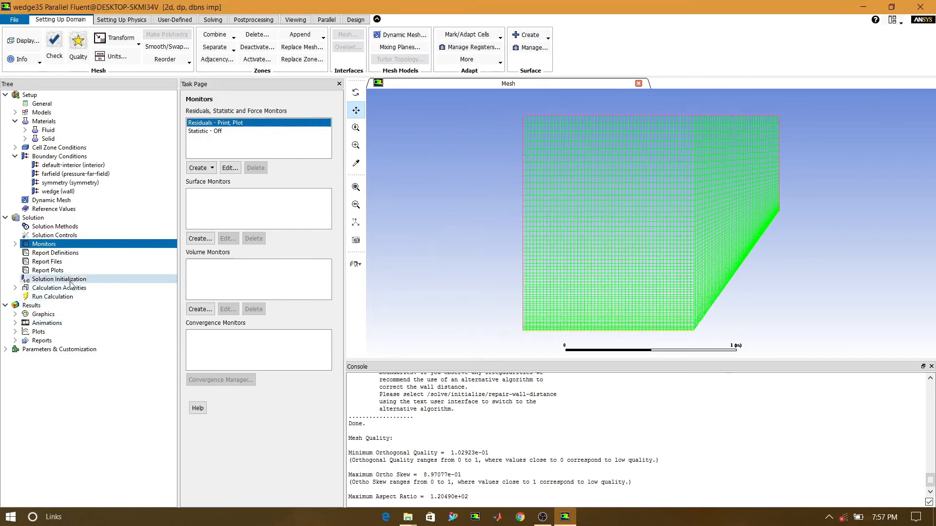
# Use standard initialization computed from the farfield and move on to running the calculation
pyautogui.click(60, 278)
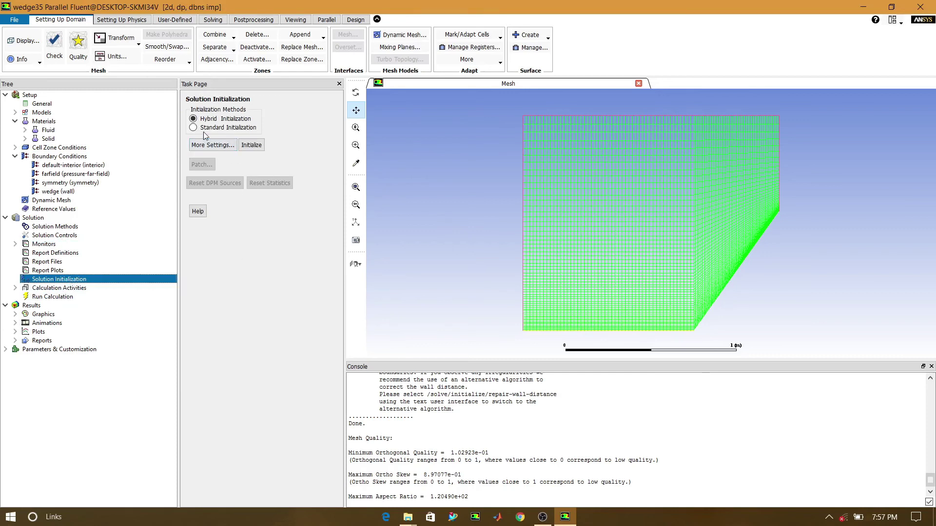
pyautogui.click(193, 126)
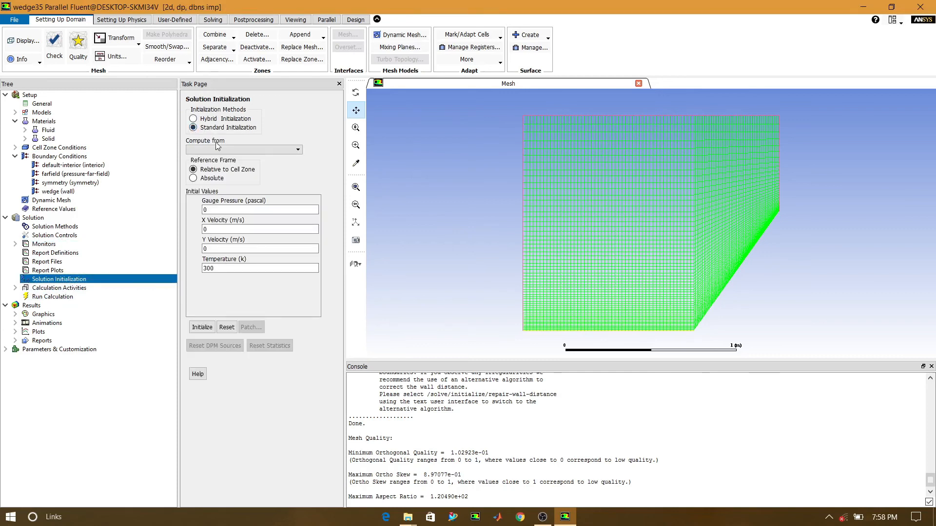
pyautogui.click(297, 150)
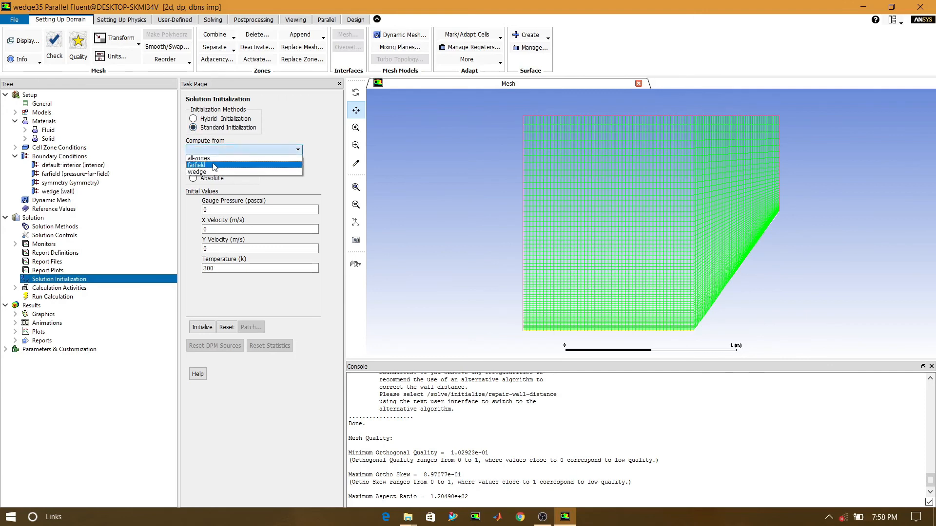
pyautogui.click(196, 165)
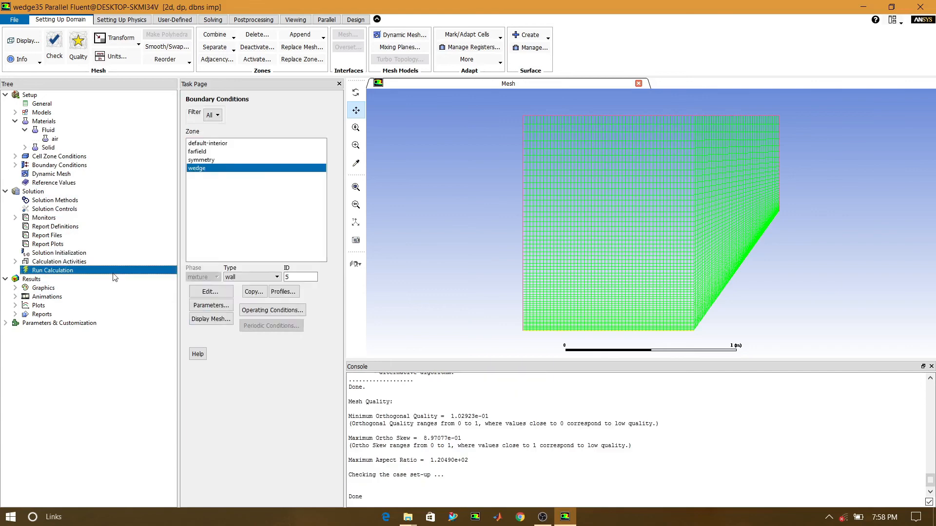
pyautogui.click(201, 215)
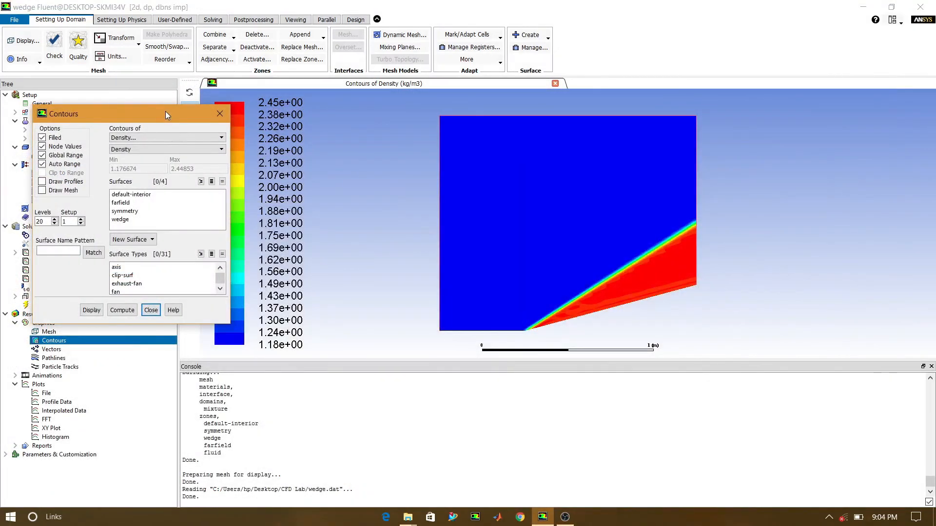
# Display filled Mach number contours showing the oblique shock off the wedge
pyautogui.click(167, 137)
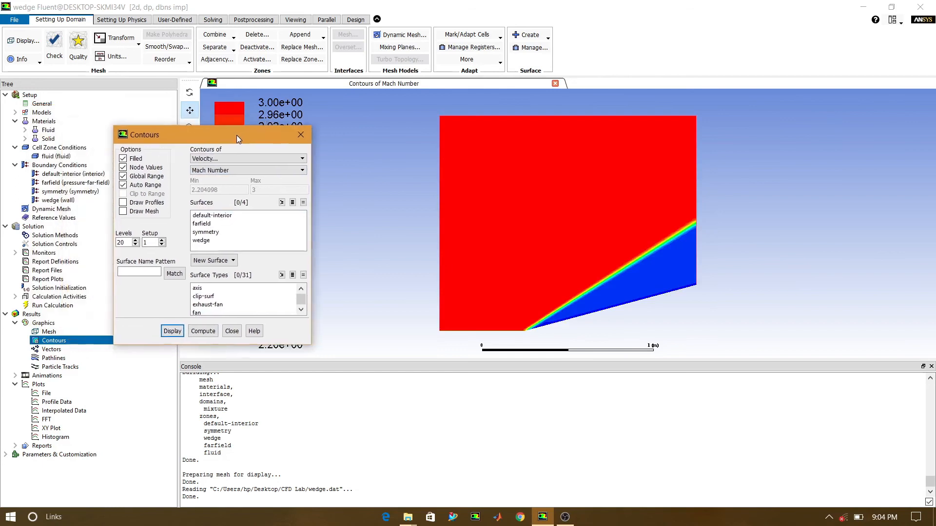
pyautogui.click(247, 159)
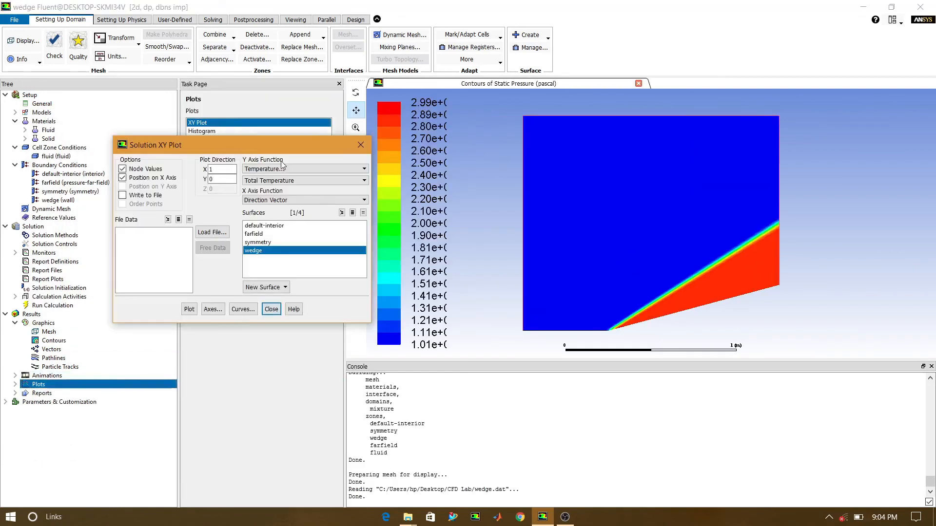
# Plot total temperature, velocity magnitude, then static pressure (~2.8e+05 Pa) versus position along the wedge
pyautogui.click(363, 169)
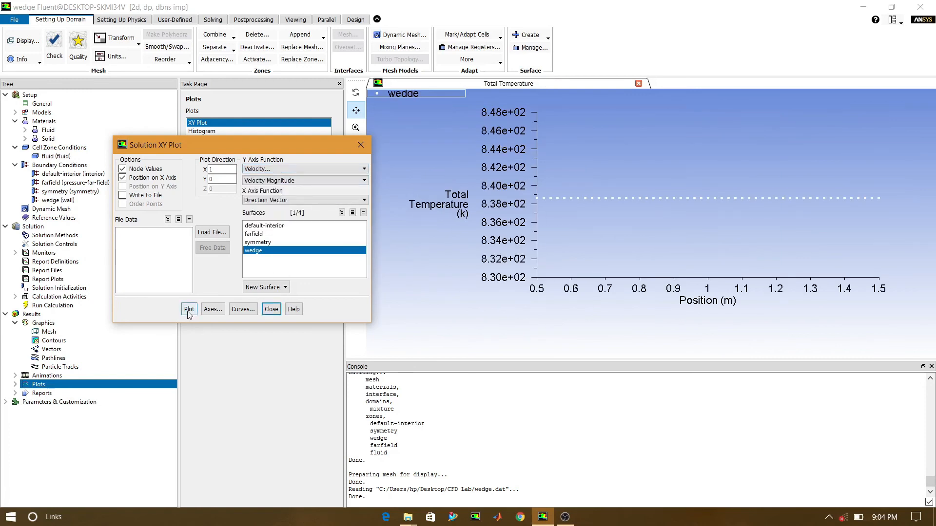
pyautogui.click(189, 309)
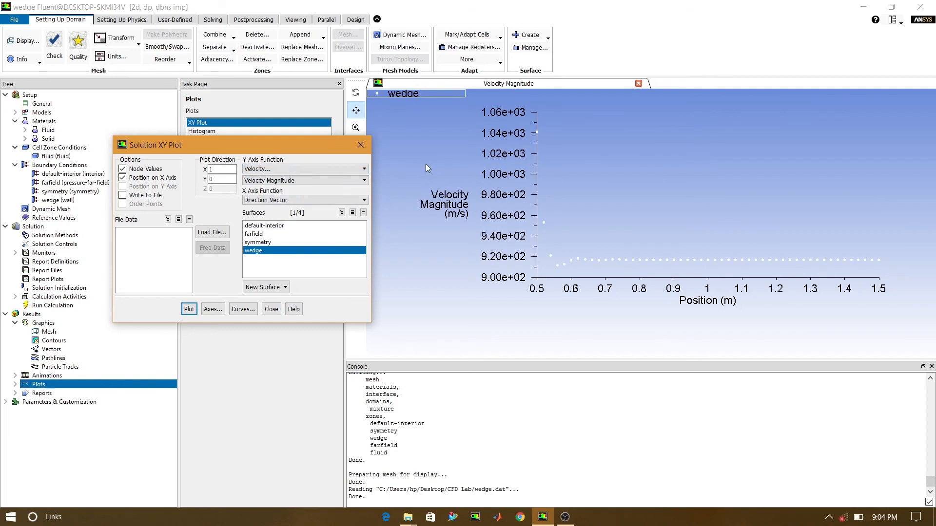
pyautogui.click(362, 169)
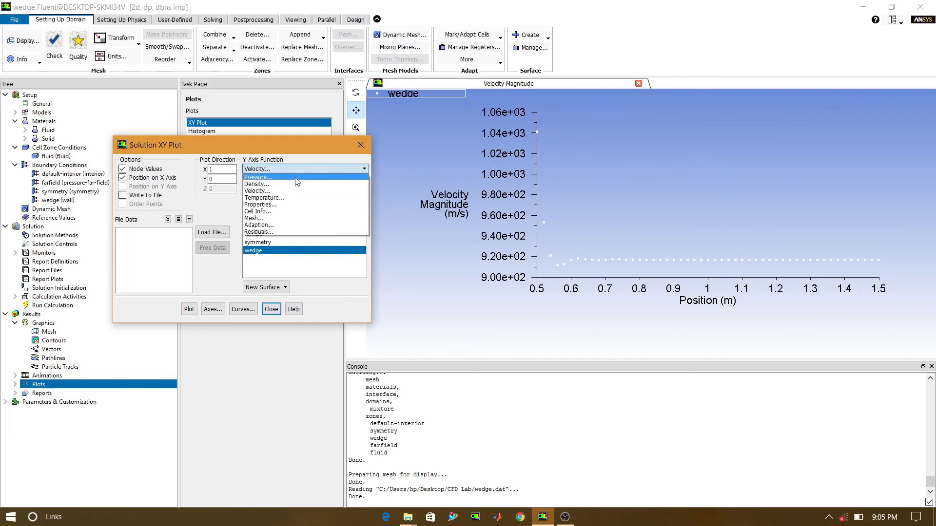
pyautogui.click(257, 177)
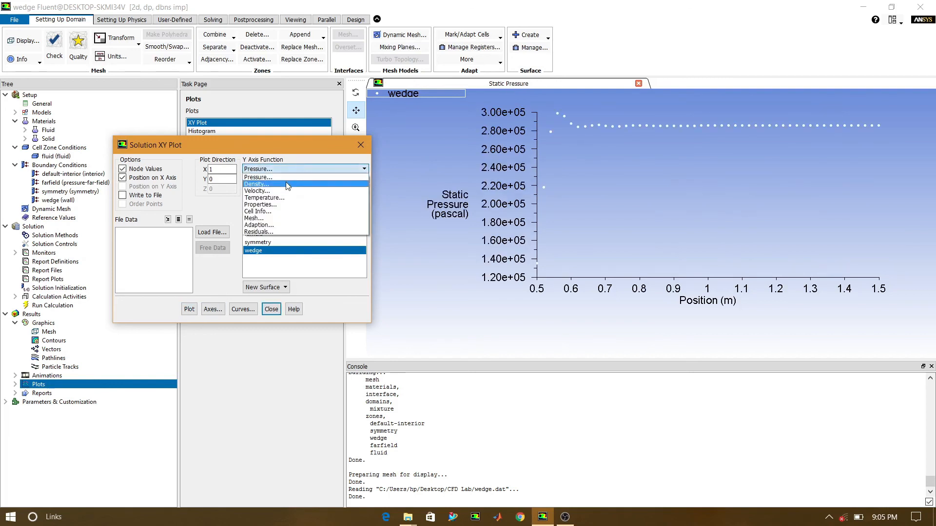